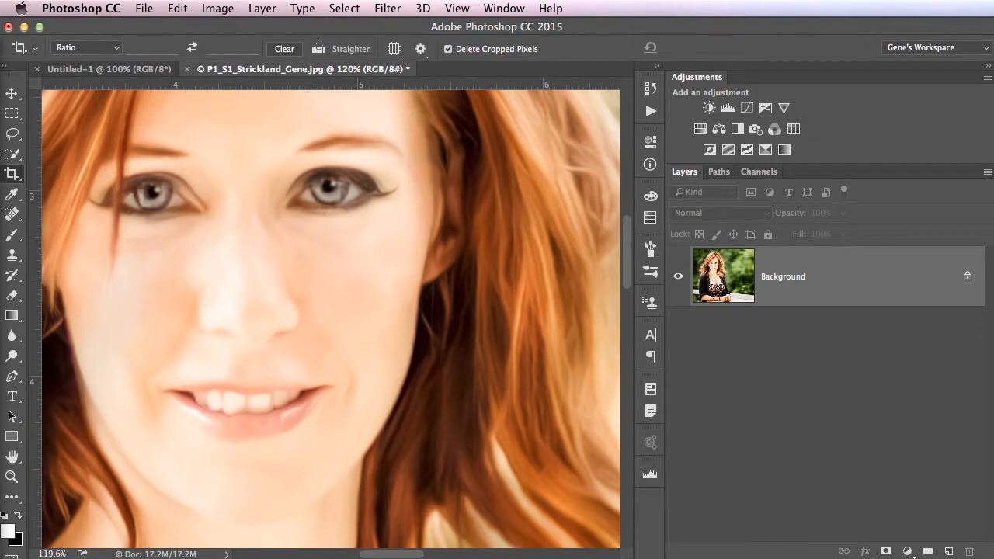
mouse_move(762, 480)
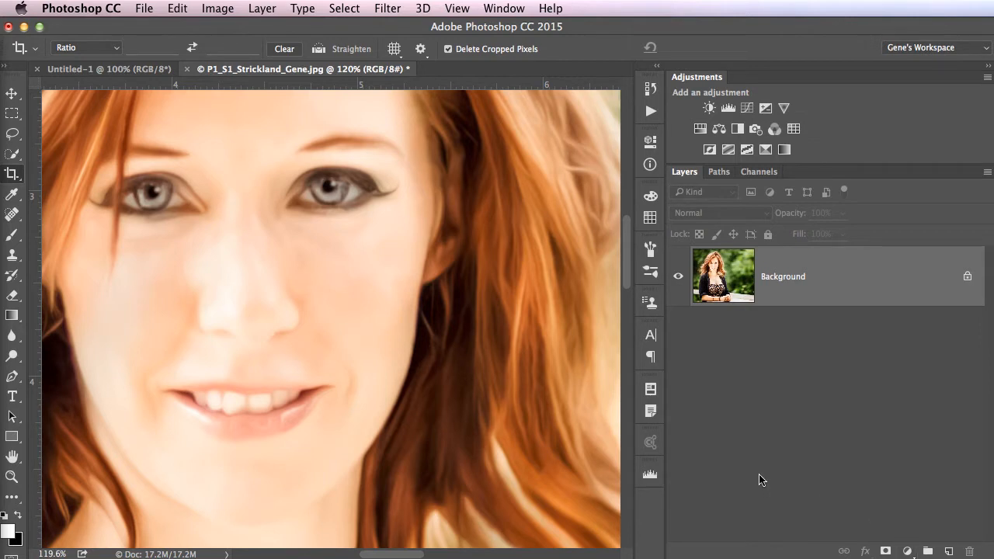
mouse_move(271, 367)
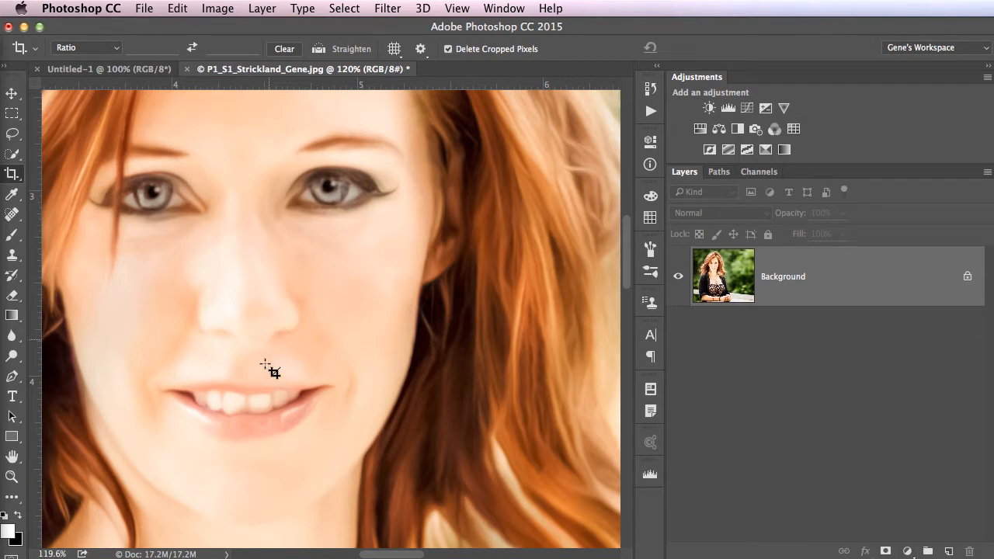
mouse_move(317, 365)
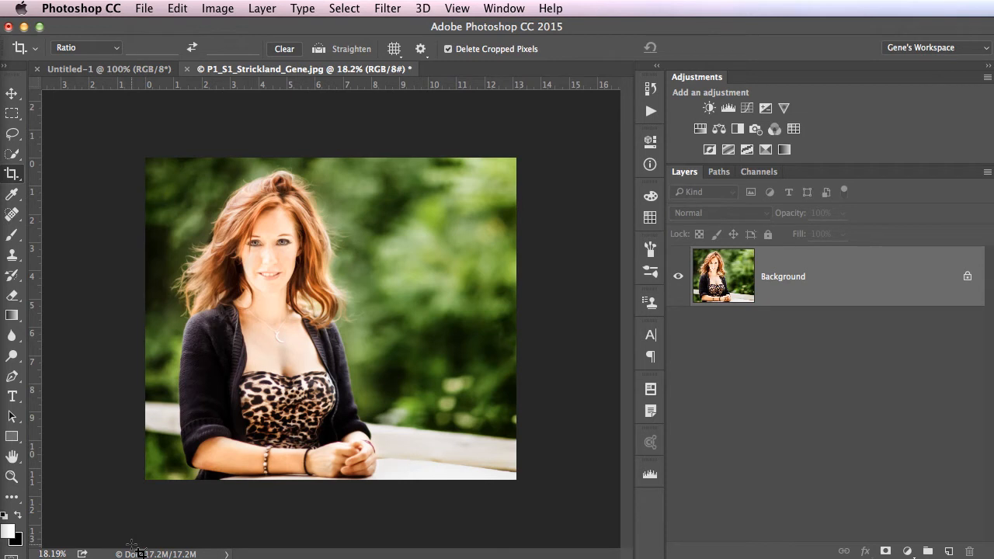
mouse_move(365, 349)
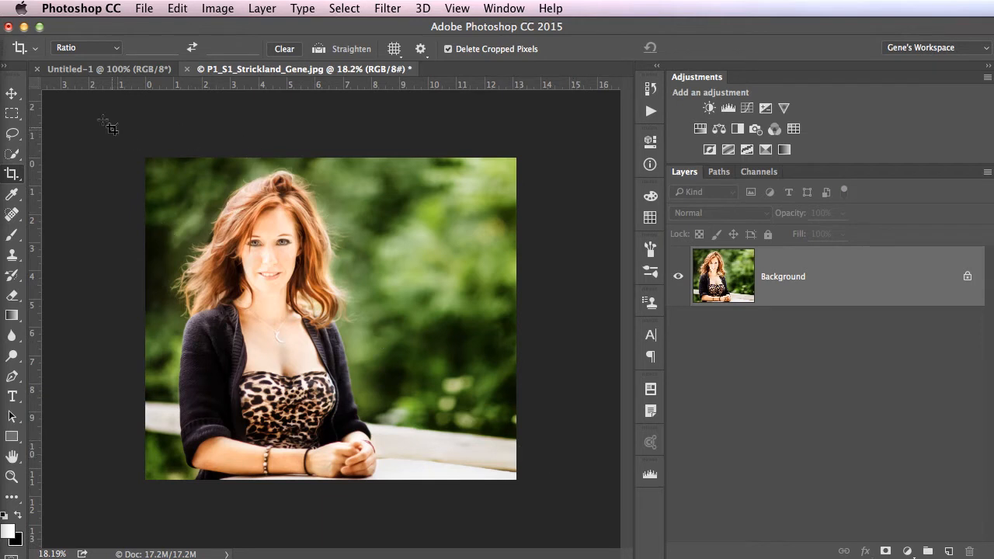
mouse_move(535, 101)
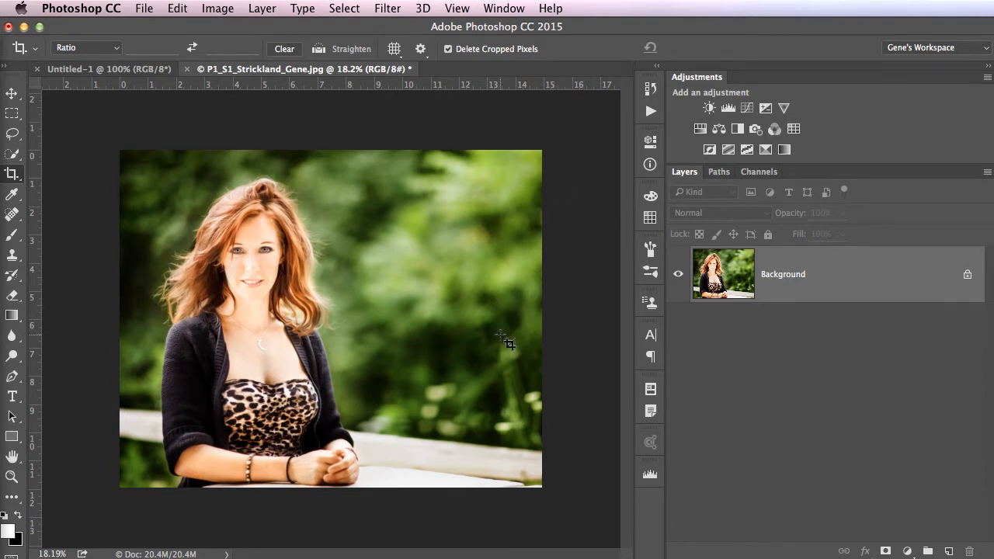
mouse_move(562, 374)
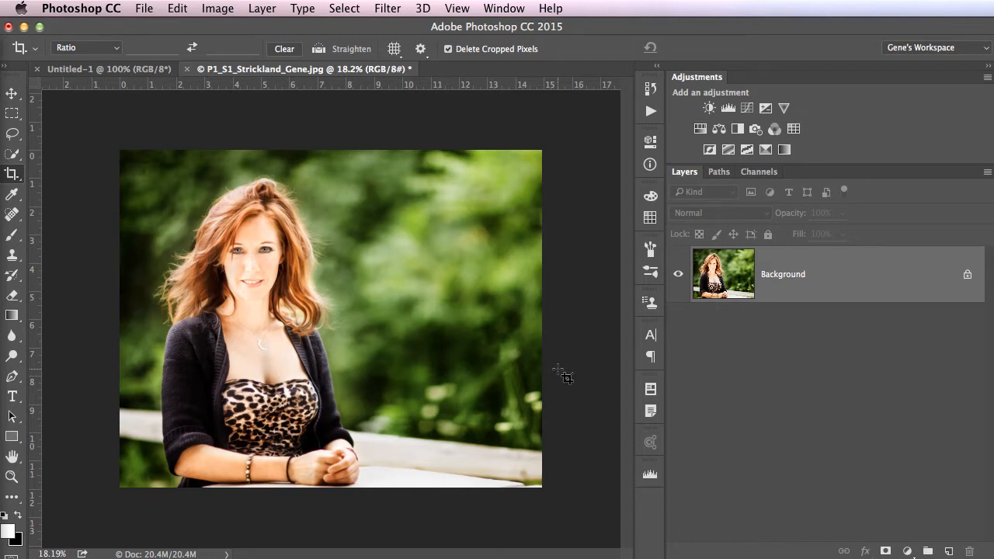
mouse_move(194, 44)
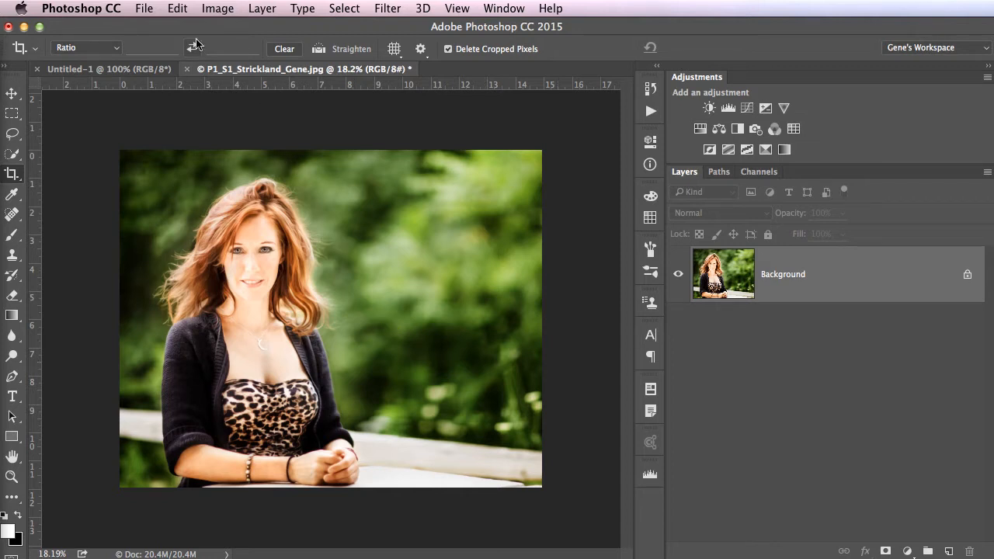
click(177, 9)
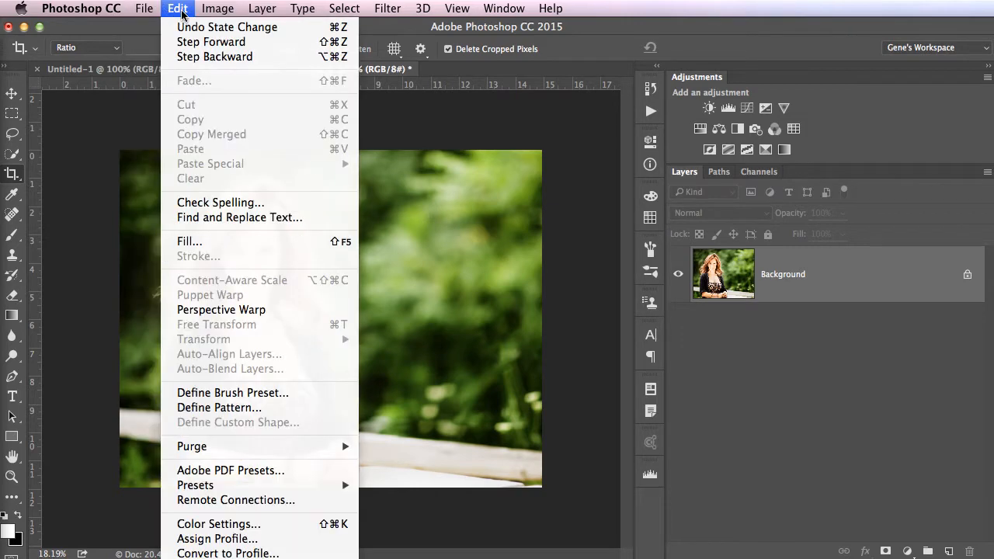
mouse_move(214, 56)
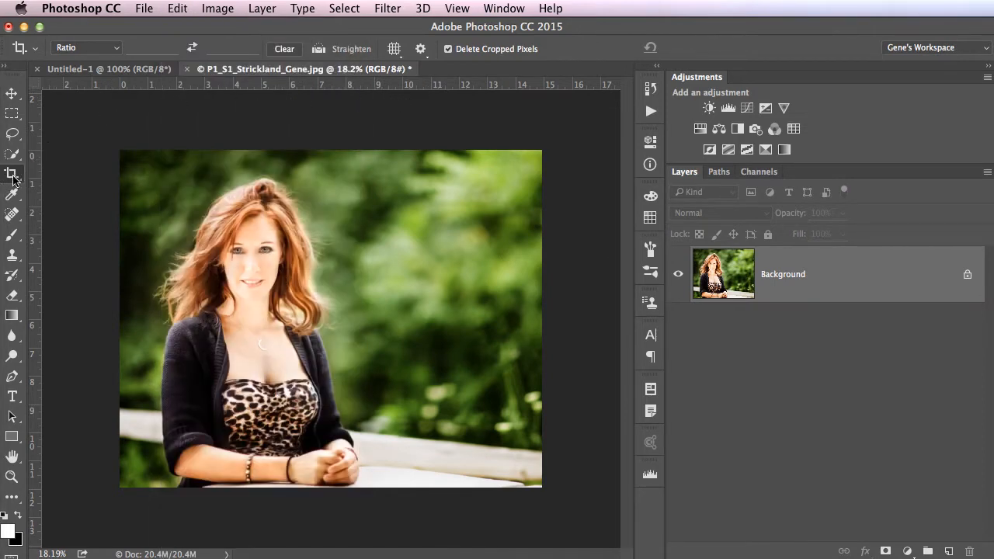
mouse_move(17, 159)
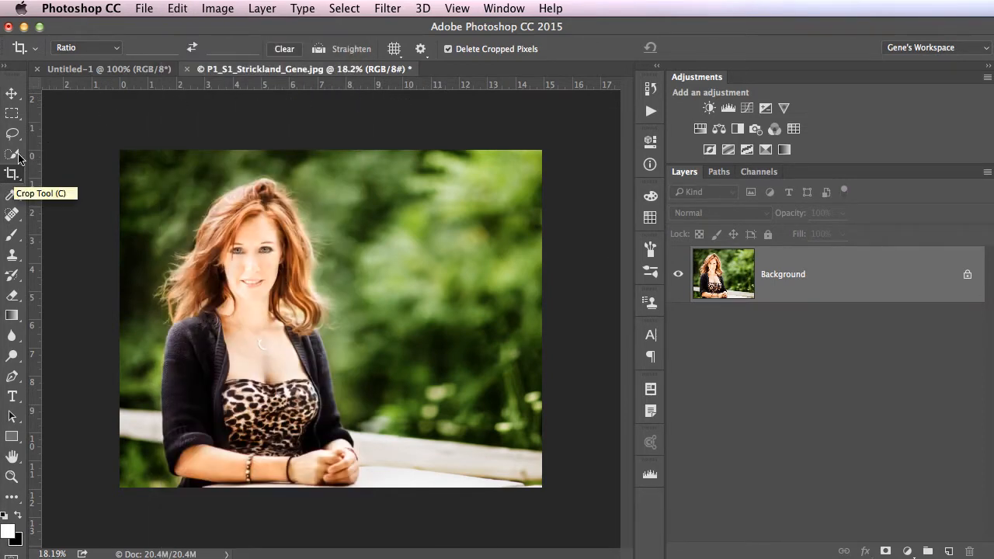
Crop the portrait to a nearly square frame around the woman, trimming the left and right background.
click(13, 177)
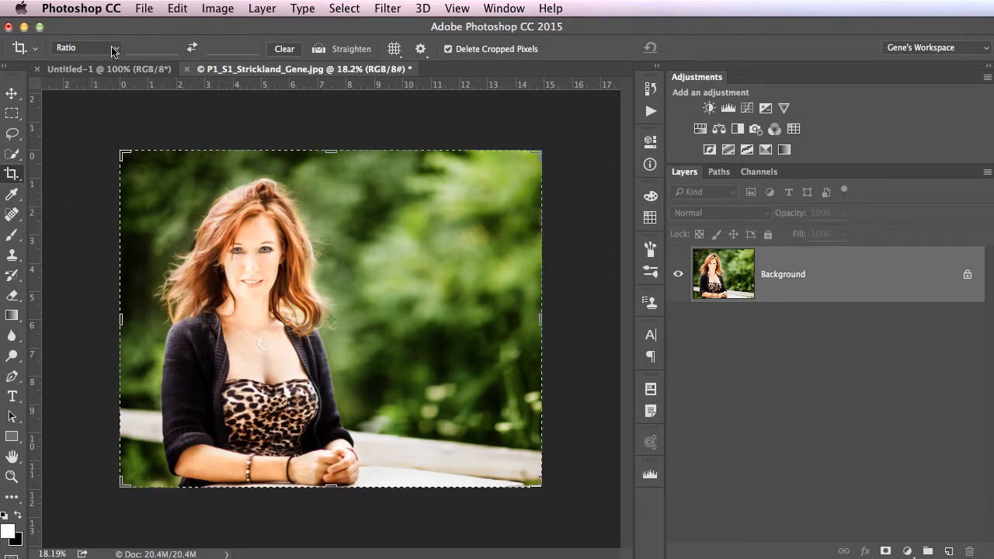
click(86, 47)
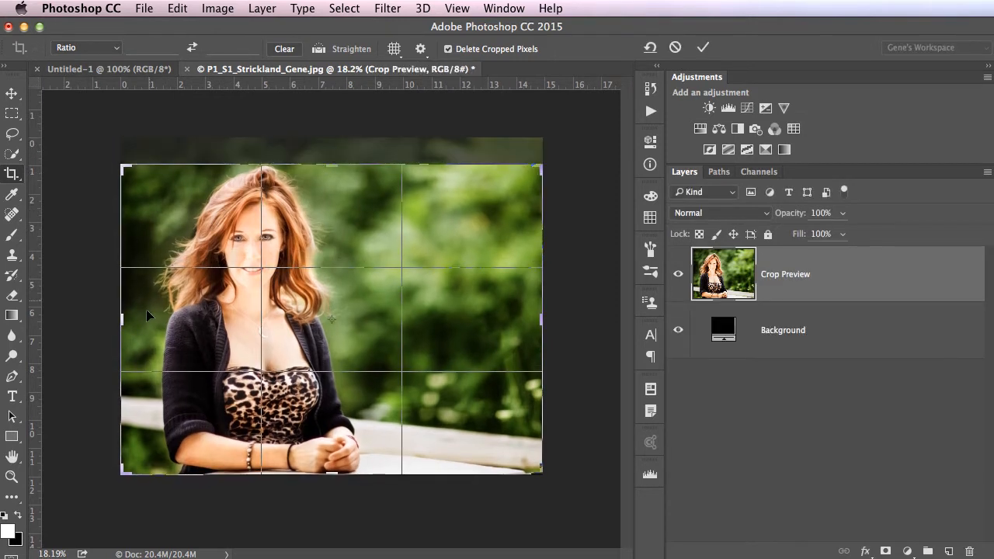
drag(121, 317, 142, 317)
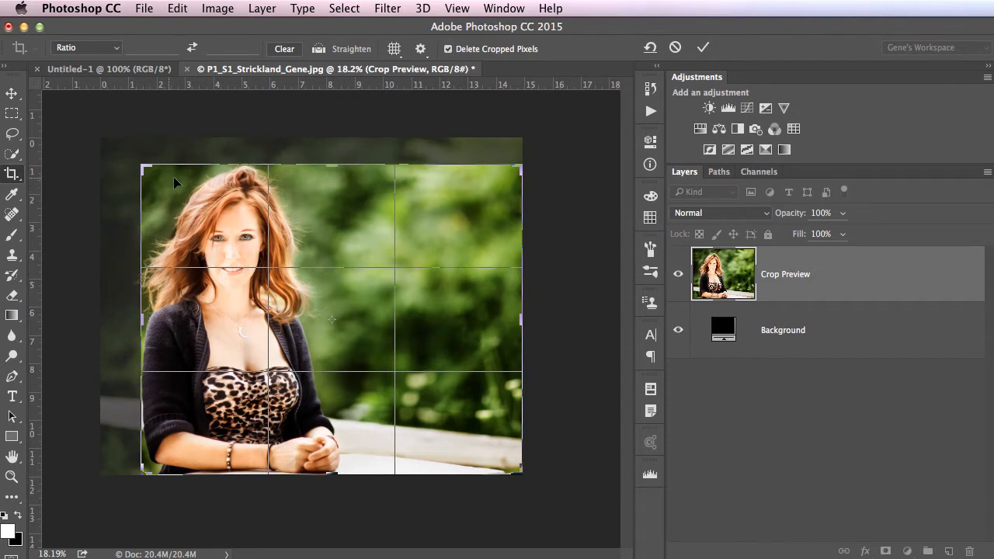
mouse_move(196, 239)
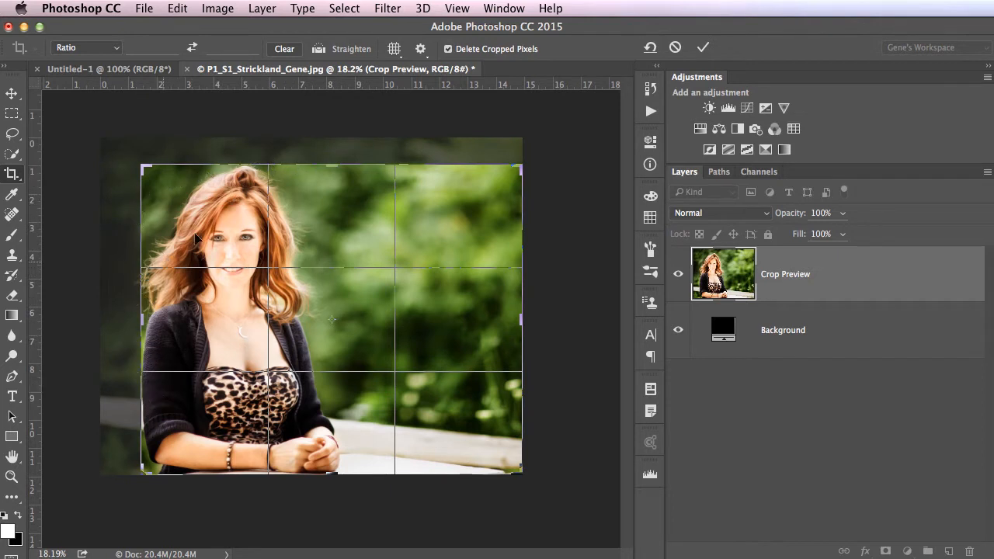
drag(329, 170, 329, 158)
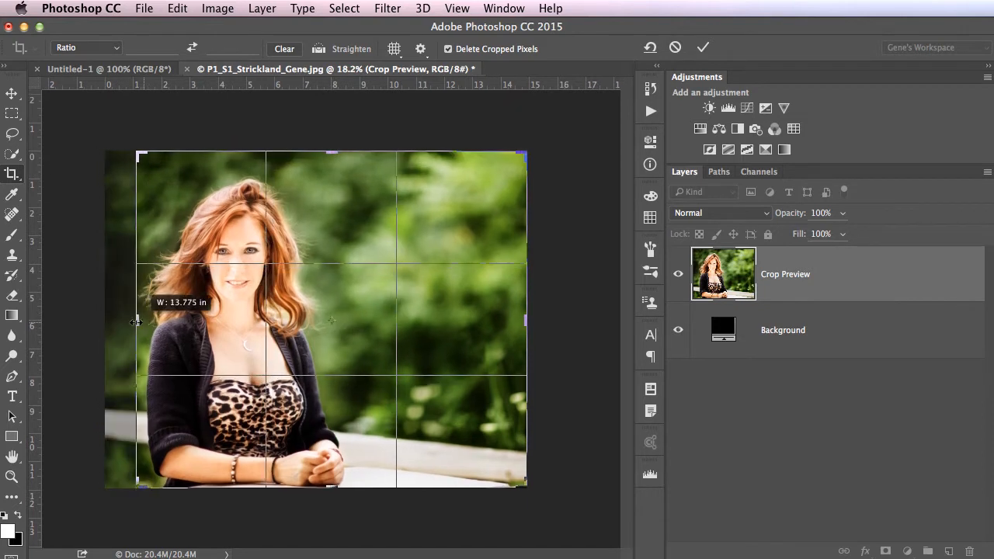
drag(137, 320, 124, 320)
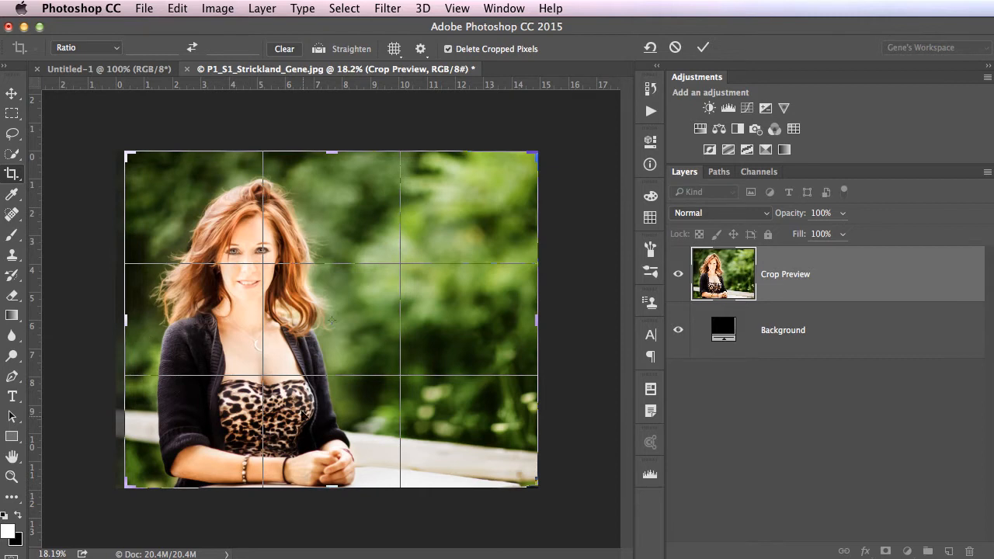
mouse_move(556, 283)
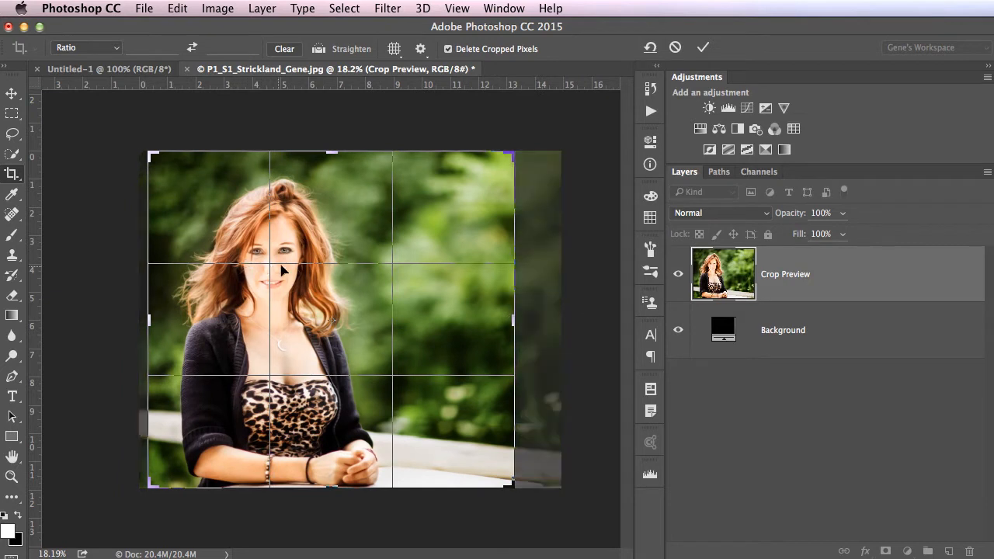
mouse_move(272, 296)
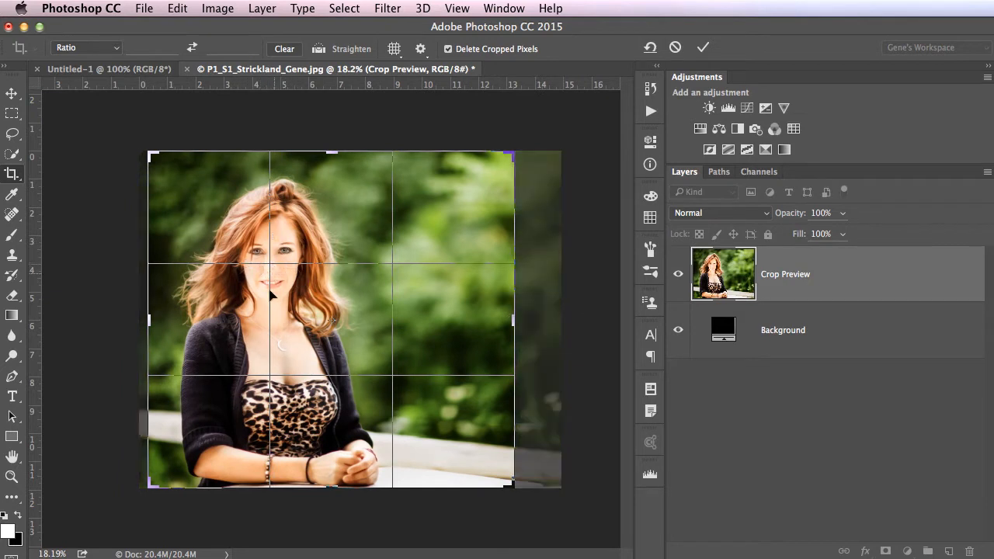
drag(332, 489, 332, 480)
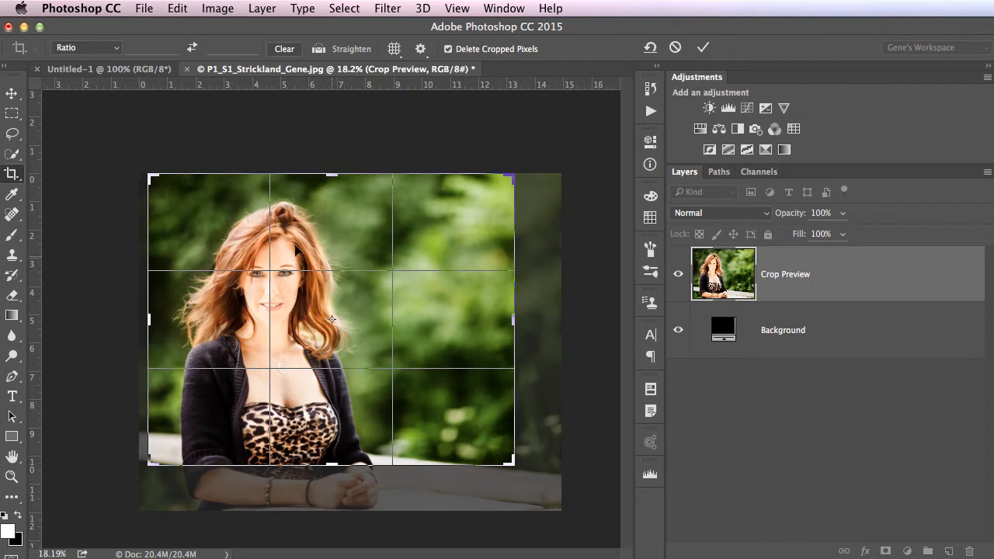
mouse_move(329, 466)
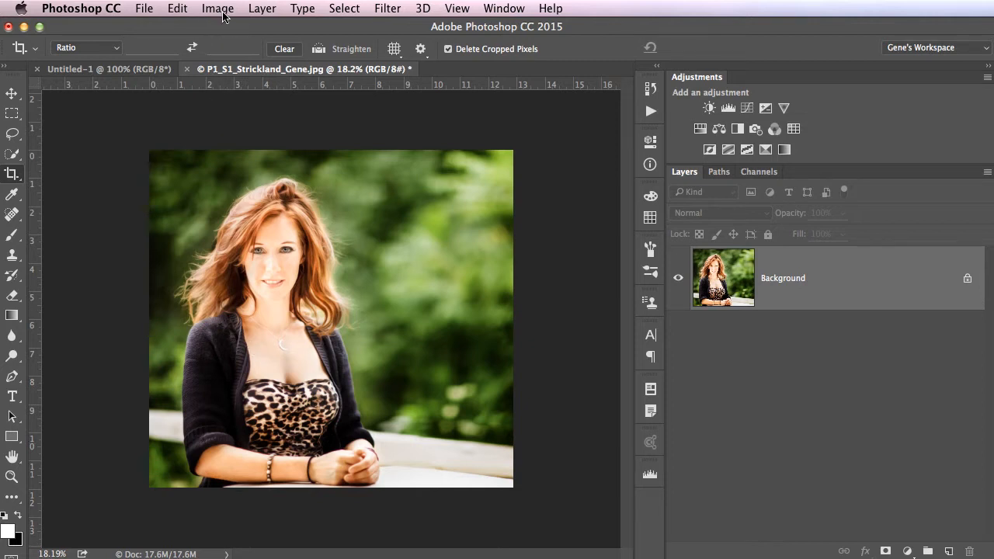
Bring up Image Size for the cropped portrait with units set to pixels.
click(217, 9)
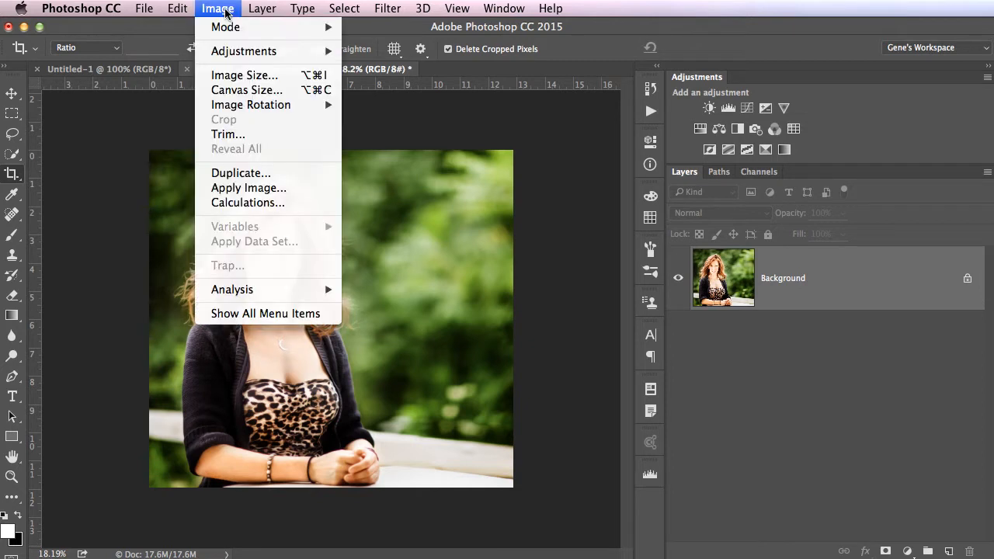
click(244, 75)
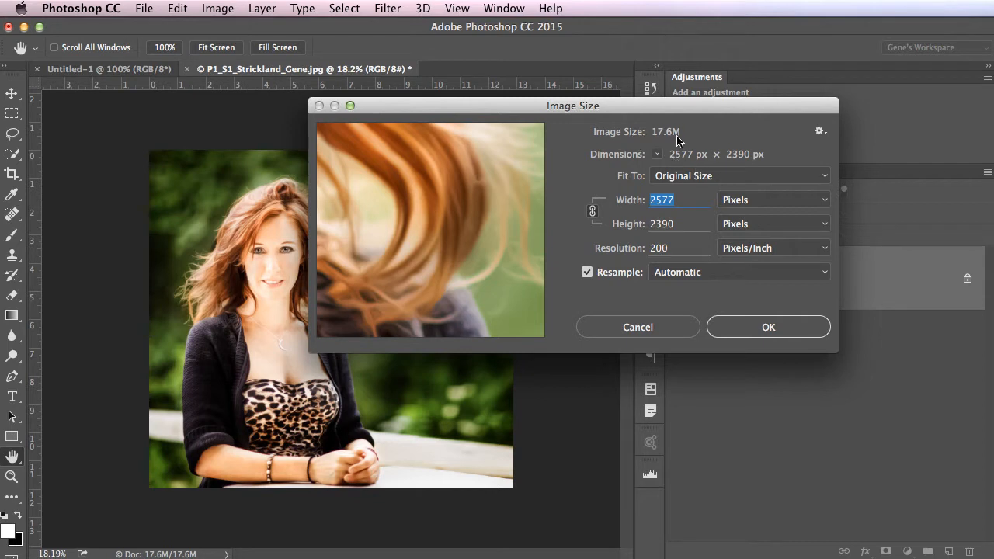
mouse_move(792, 180)
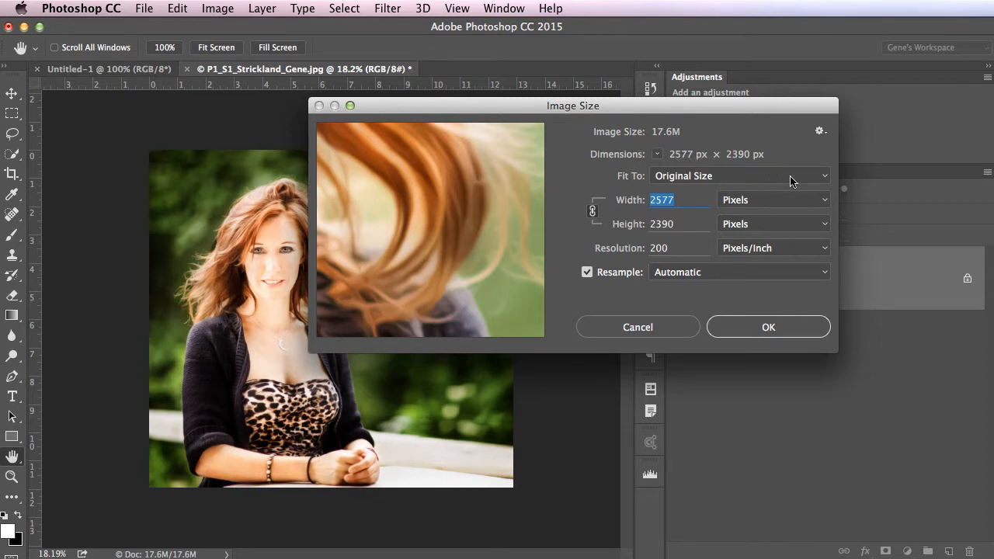
mouse_move(749, 225)
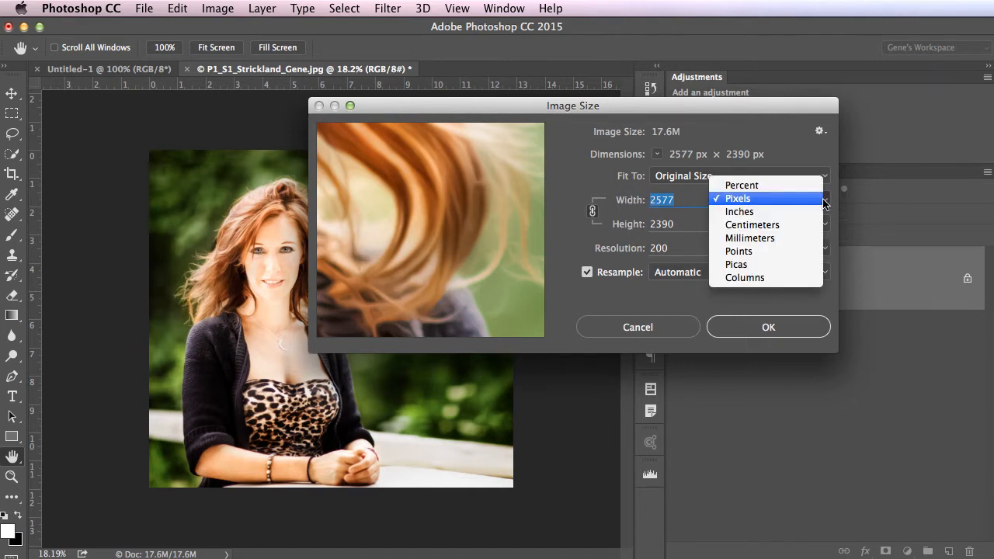
click(740, 211)
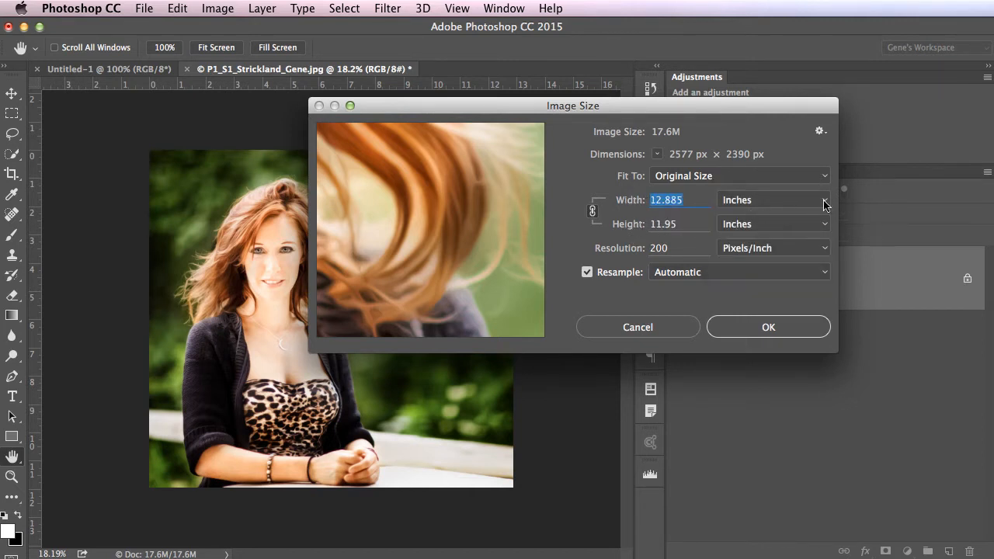
click(773, 199)
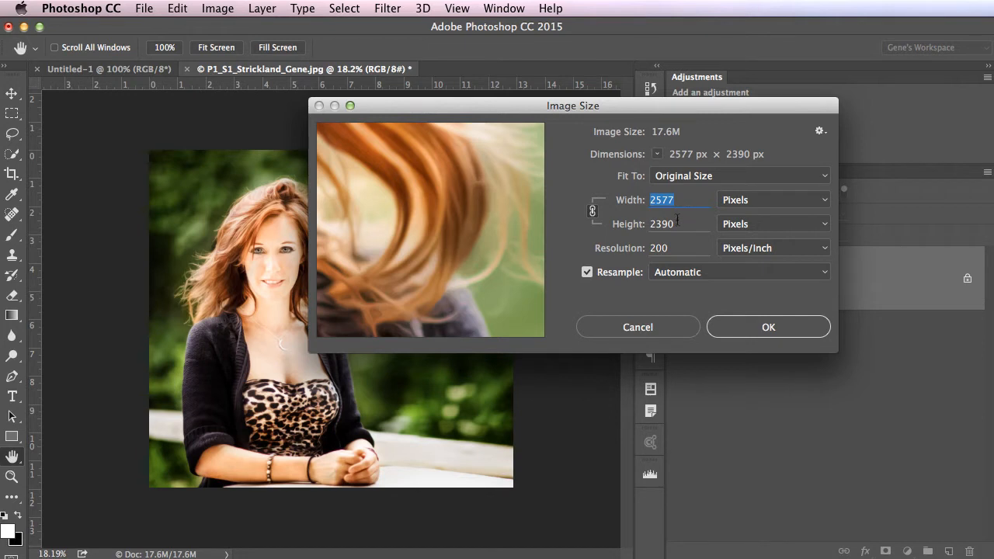
mouse_move(690, 226)
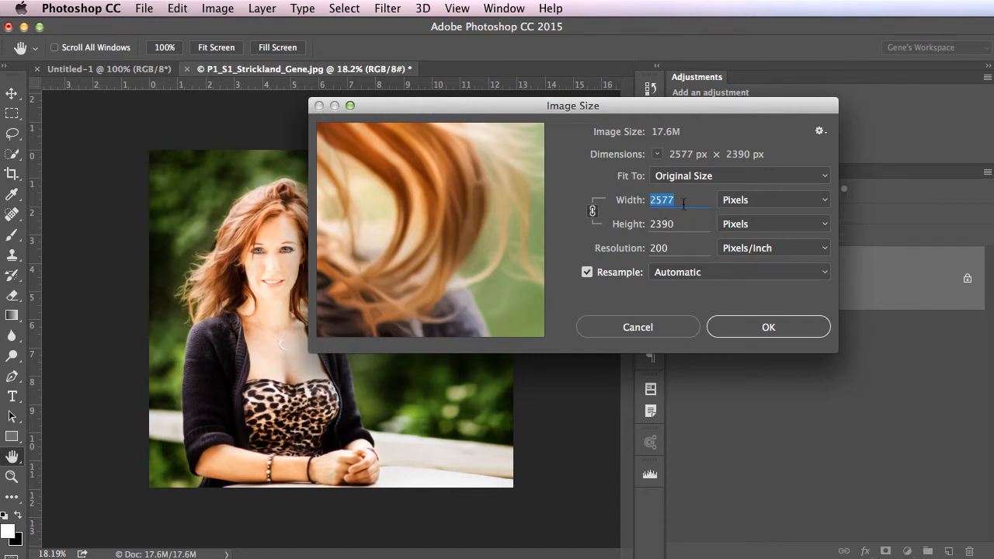
Enter width 800 px and resolution 72 ppi, giving 800 × 742 px with proportions linked.
text(800)
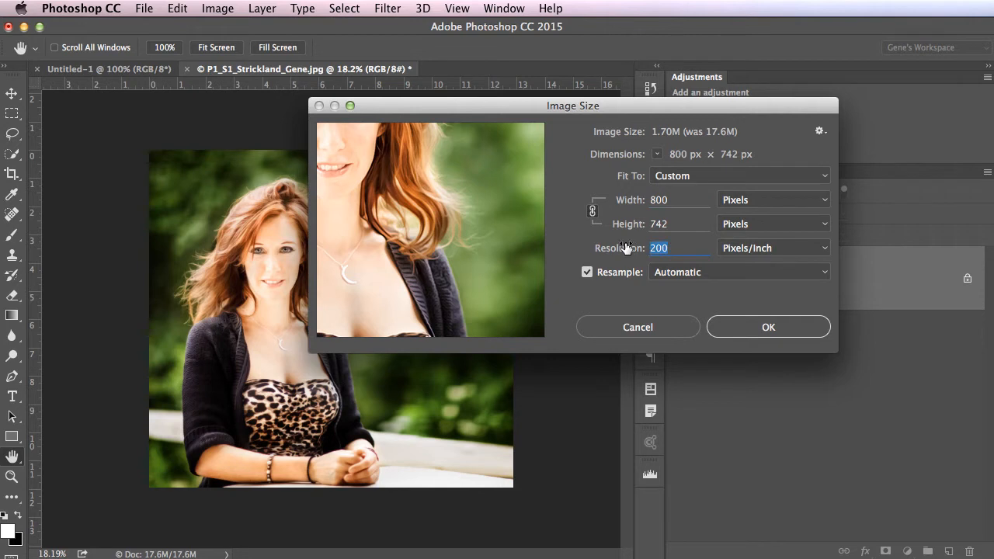
mouse_move(658, 249)
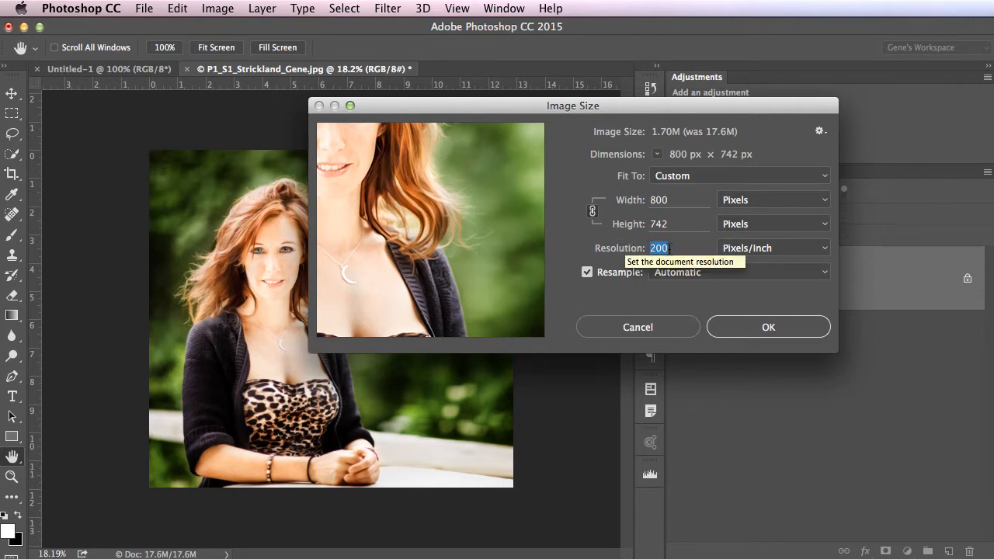
text(72)
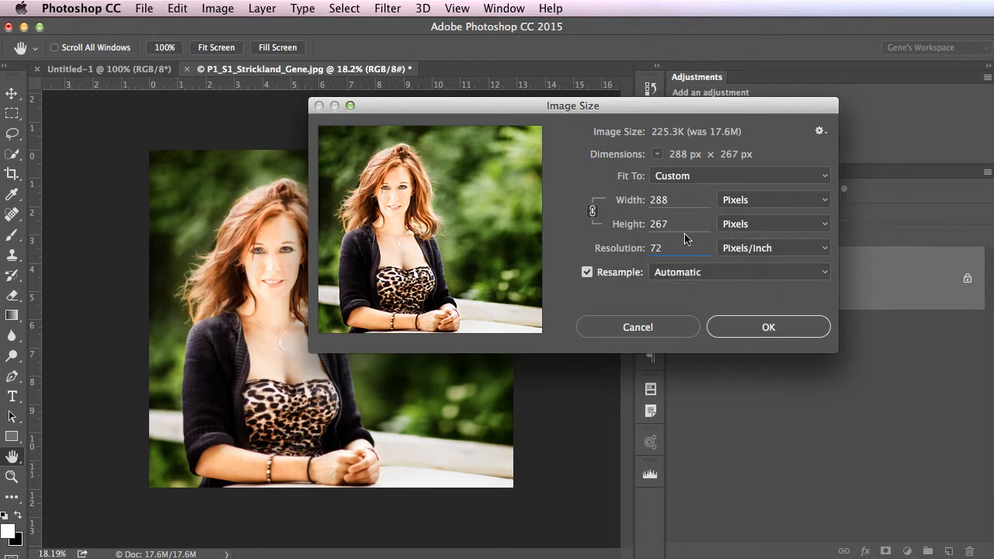
click(655, 249)
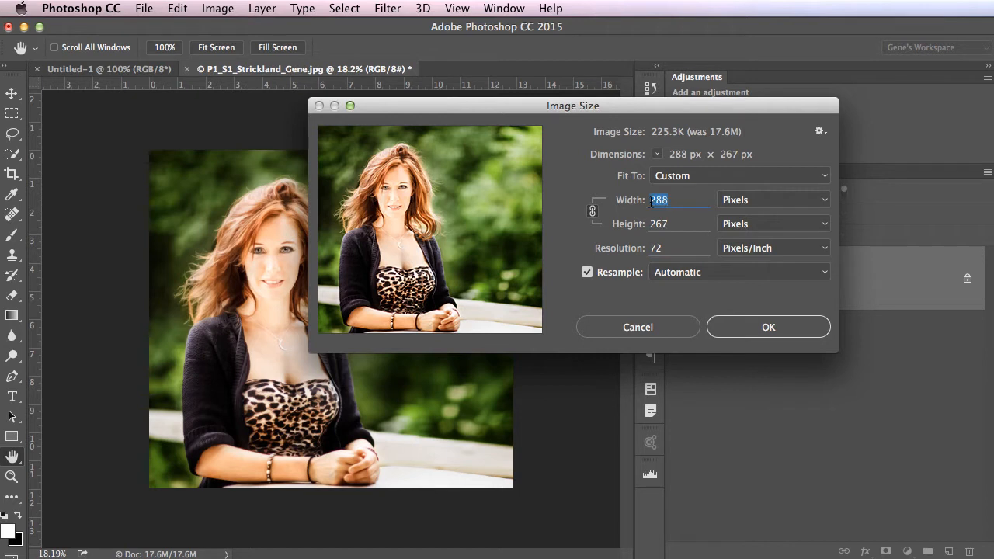
text(800)
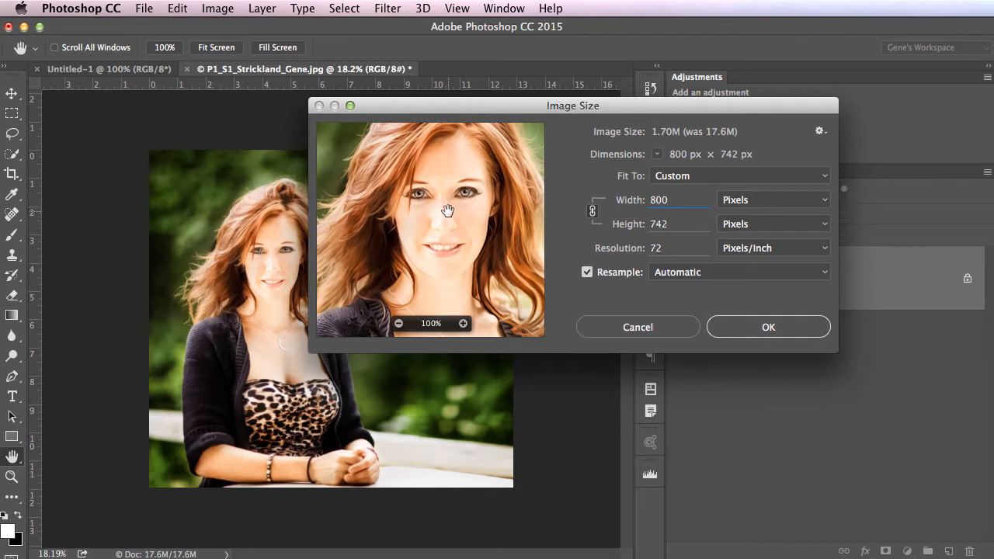
click(672, 199)
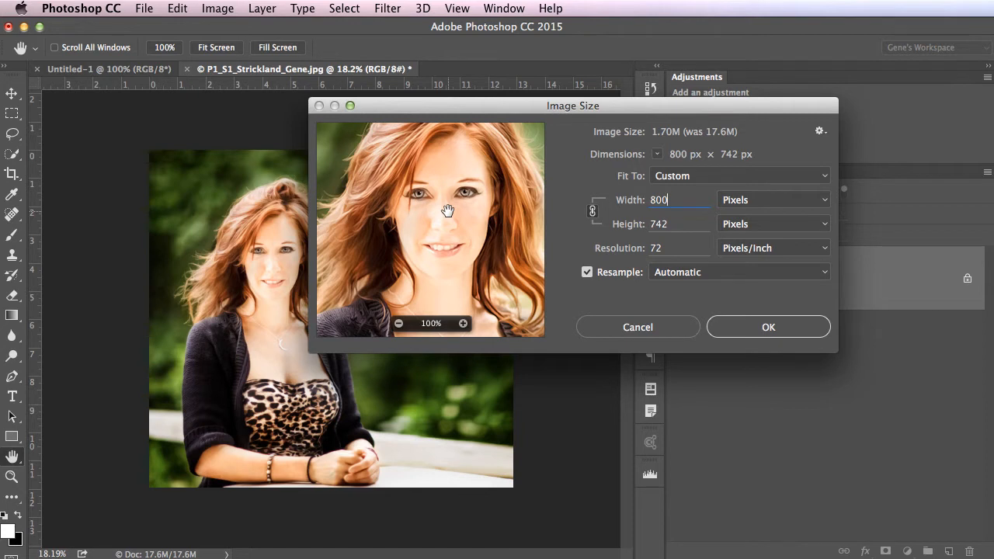
mouse_move(484, 239)
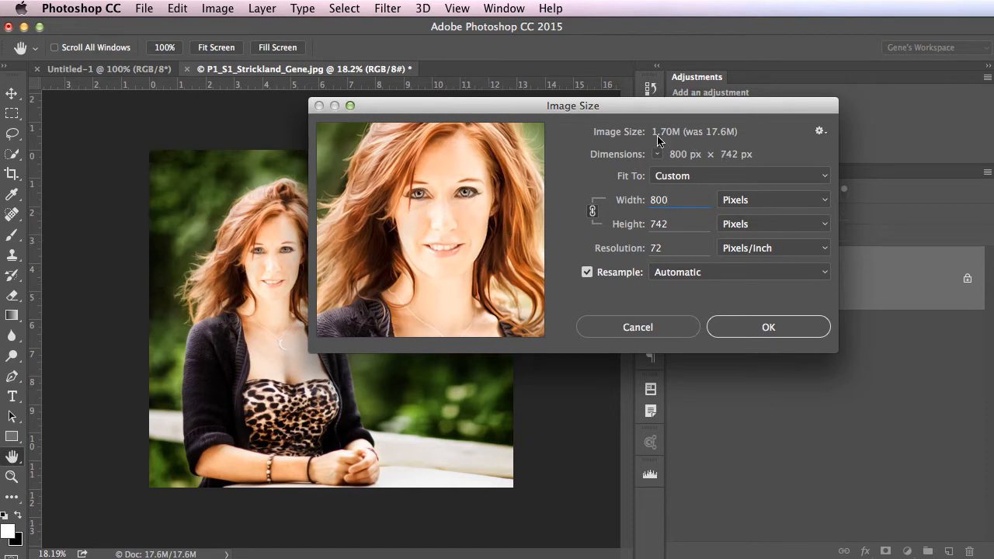
mouse_move(687, 141)
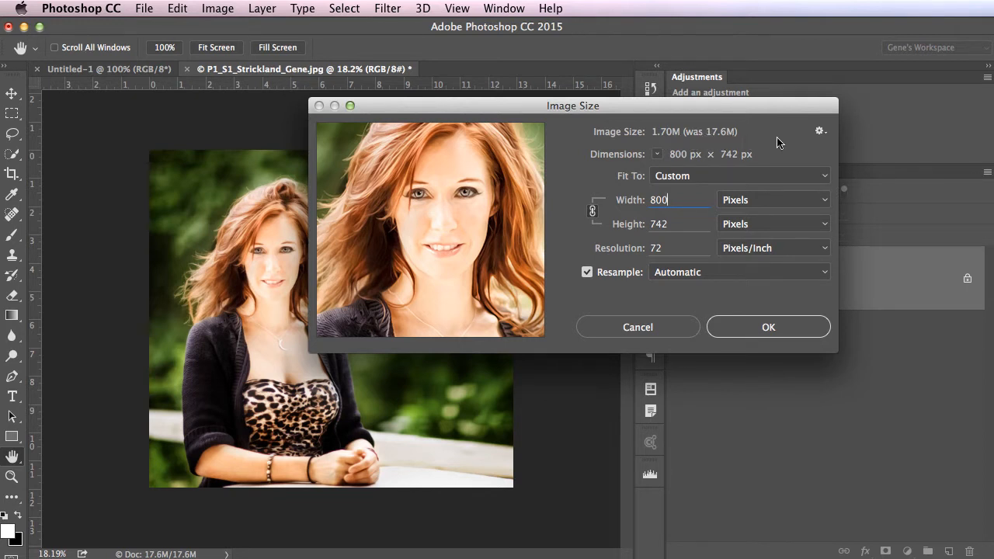
mouse_move(821, 224)
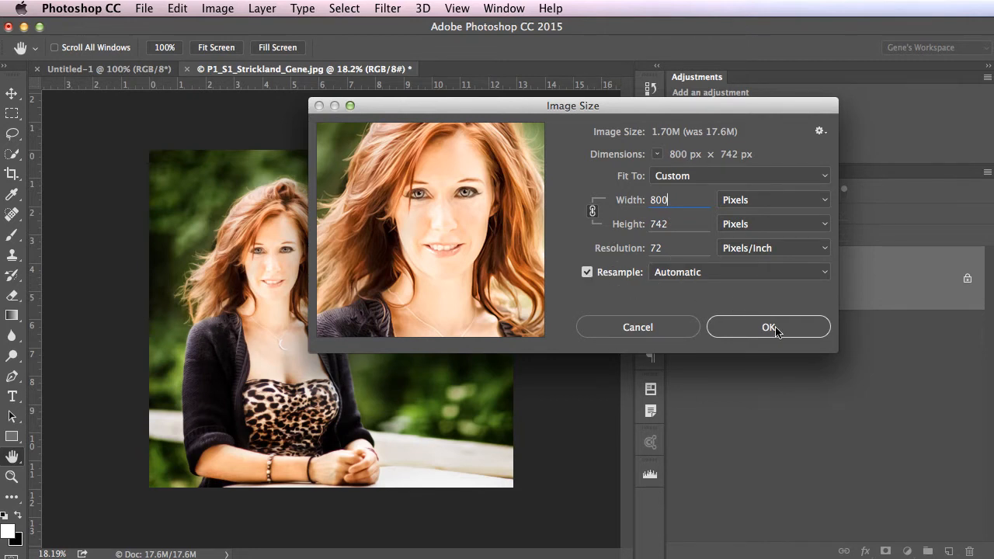
Apply the 800 × 742 px at 72 ppi size and verify it in Image Size.
click(768, 327)
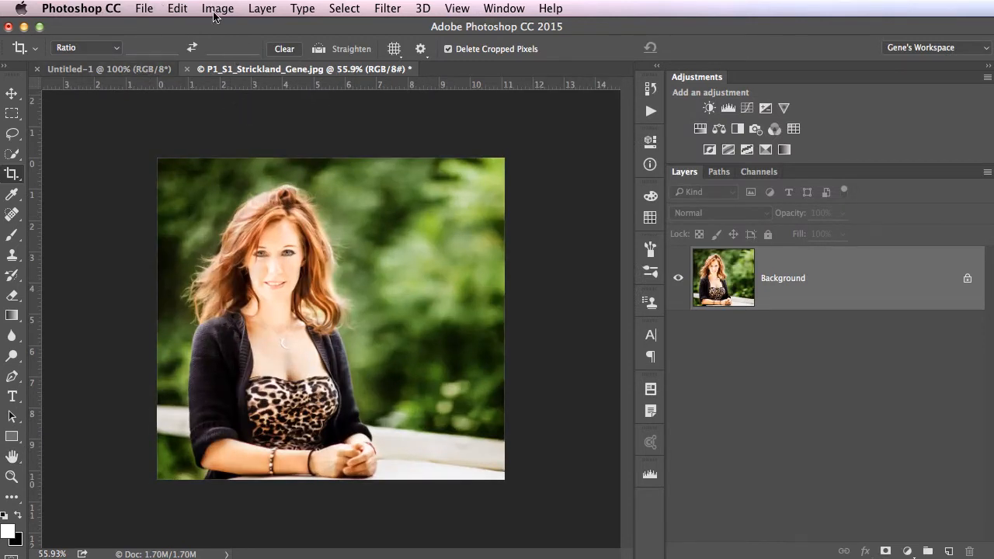
click(217, 9)
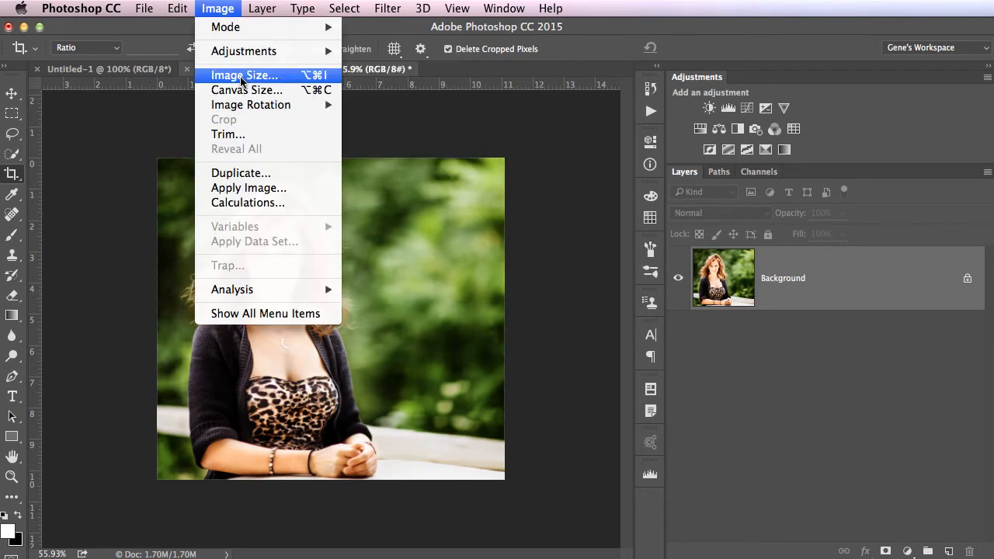
click(245, 74)
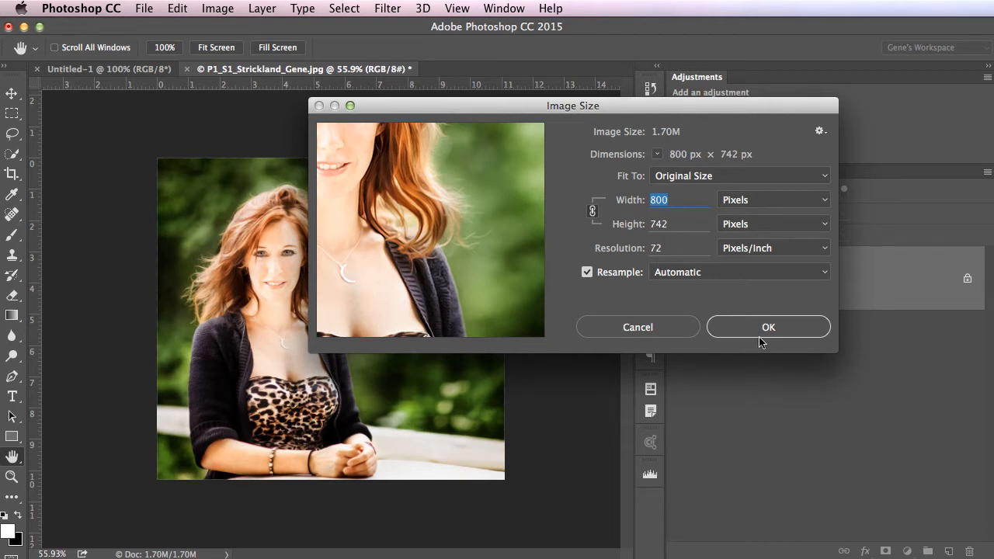
click(767, 327)
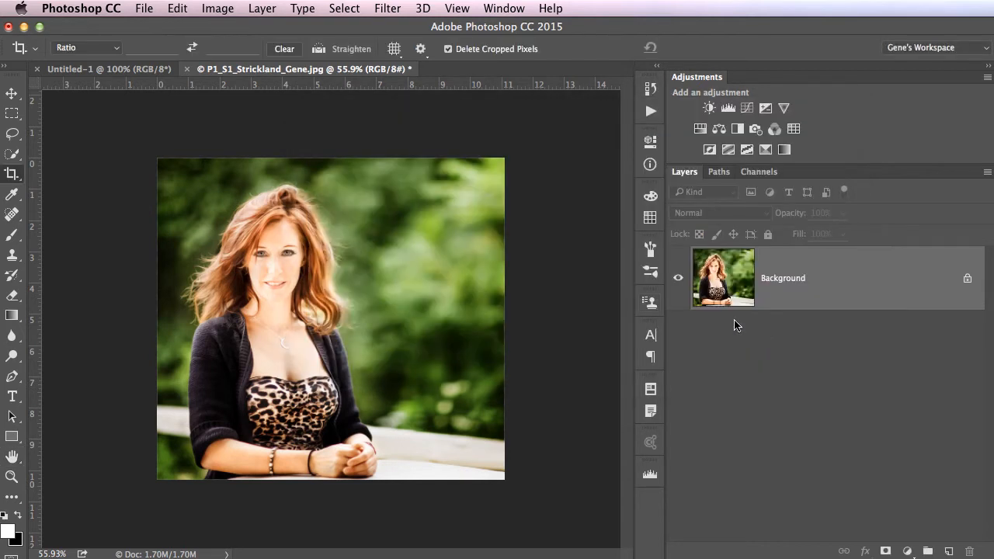
Open the tractor CR2 raw file from Camera Raw as a new document.
click(143, 9)
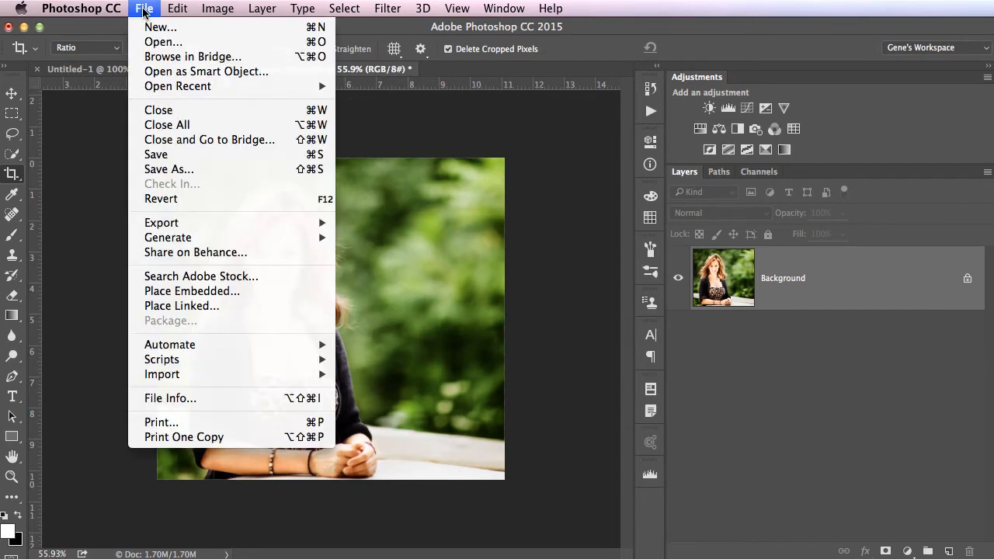
mouse_move(193, 56)
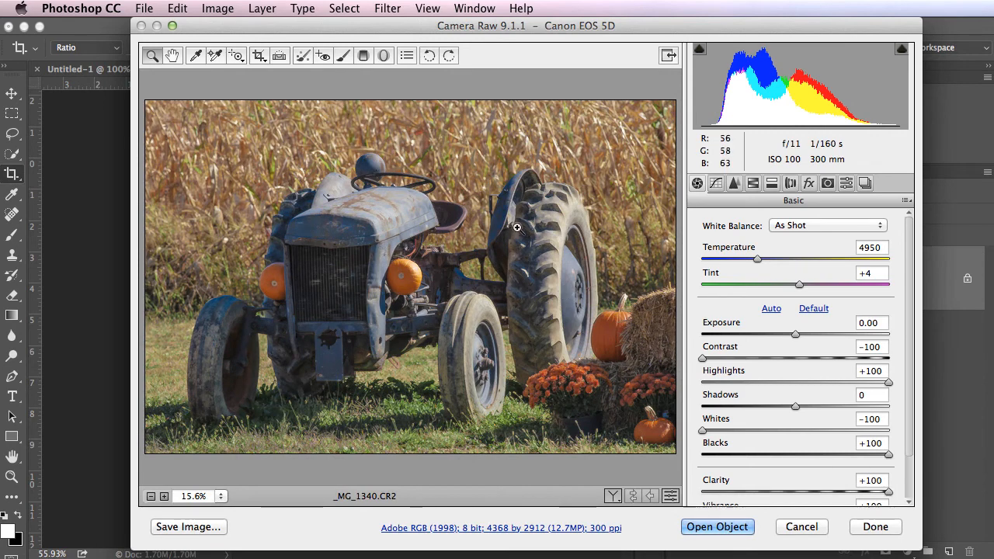
mouse_move(793, 547)
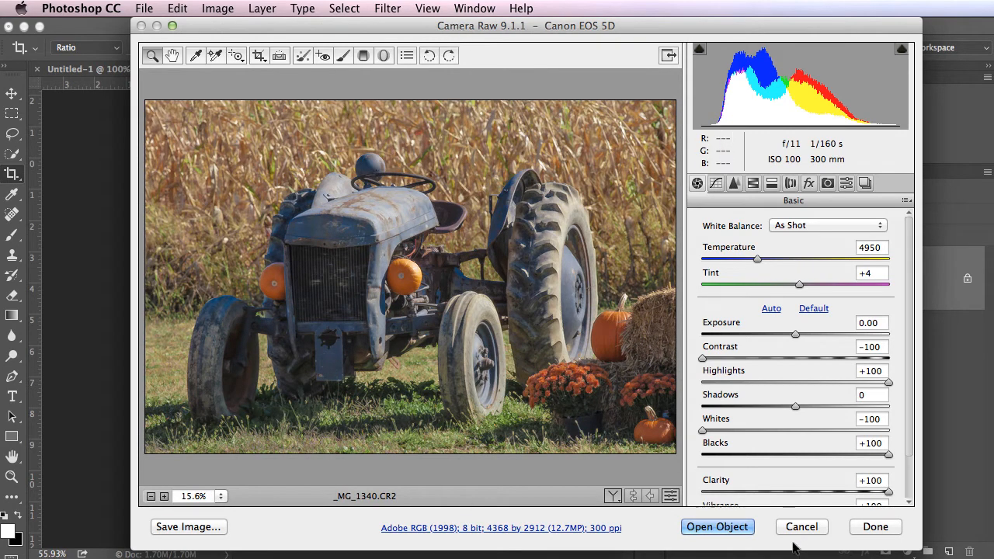
mouse_move(718, 527)
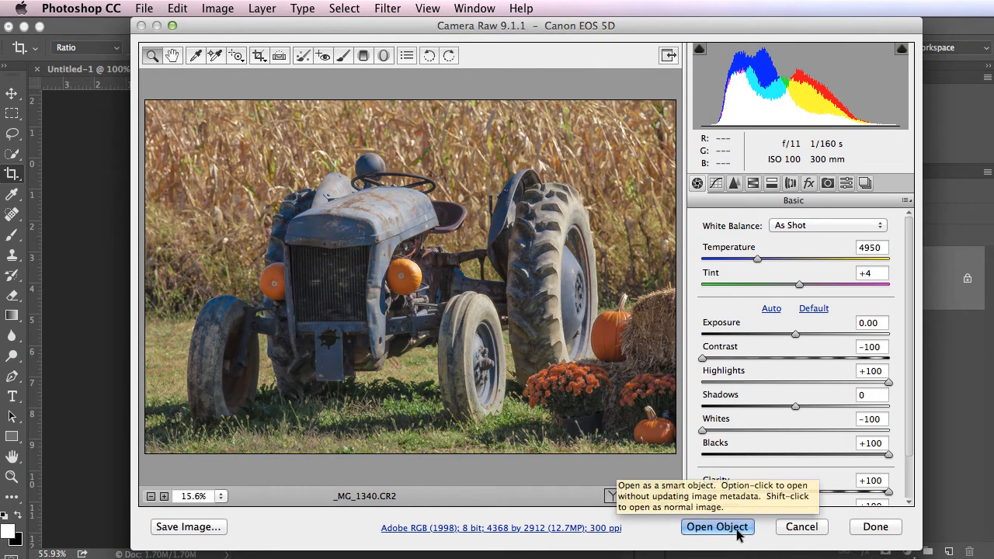
click(718, 526)
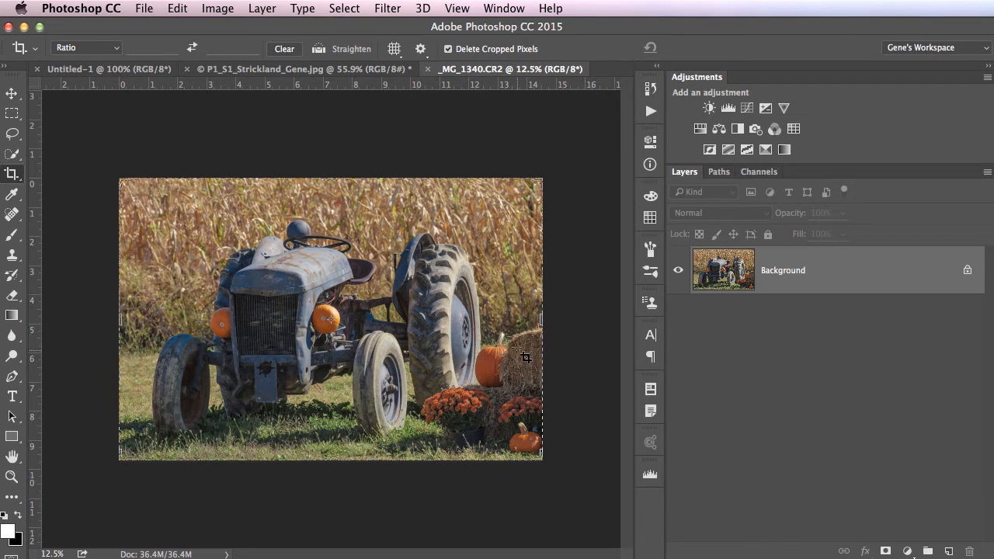
mouse_move(354, 364)
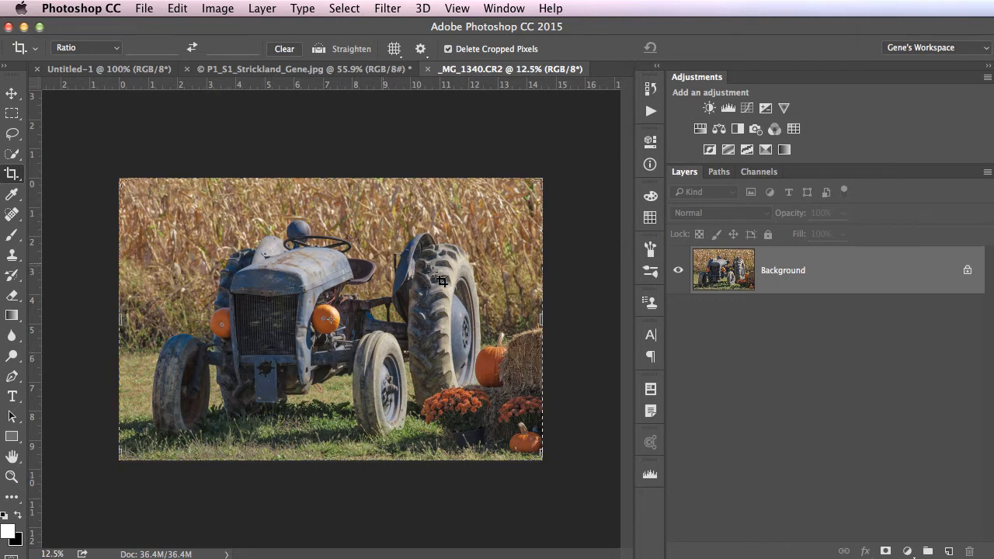
Crop a narrow strip off the right edge of the tractor photo.
drag(542, 317, 536, 317)
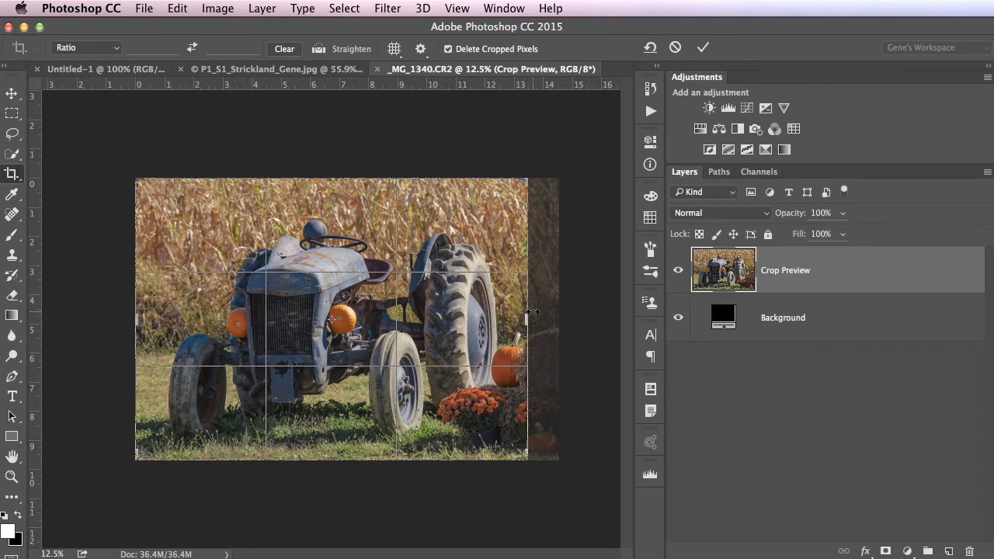
drag(333, 182, 332, 189)
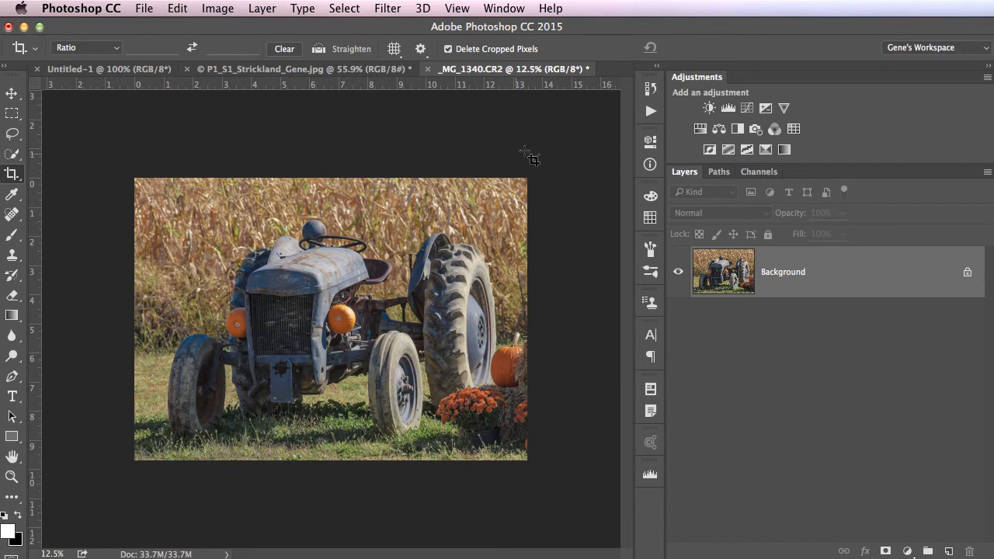
Resize the tractor photo to 800 px wide at 72 ppi, giving 800 × 576 px.
click(217, 10)
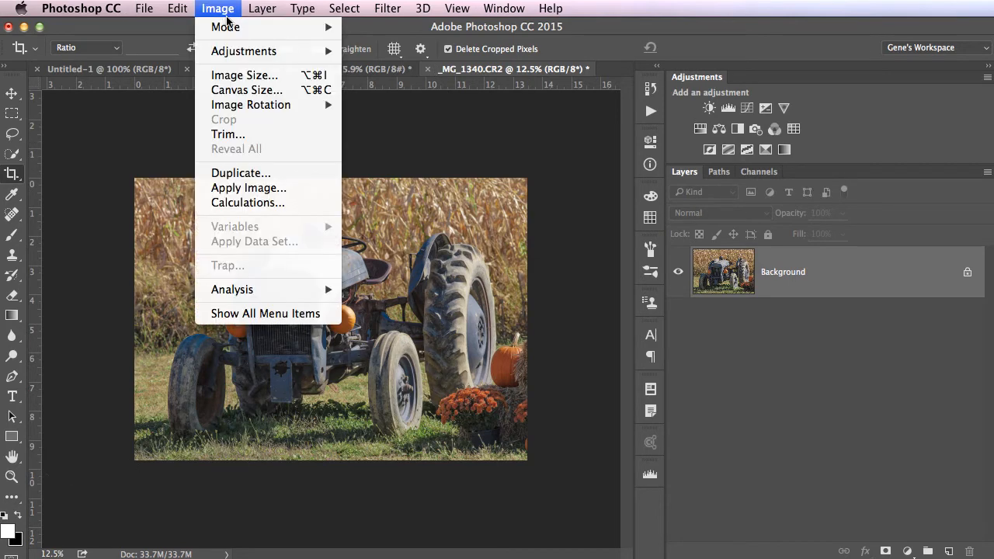
mouse_move(243, 75)
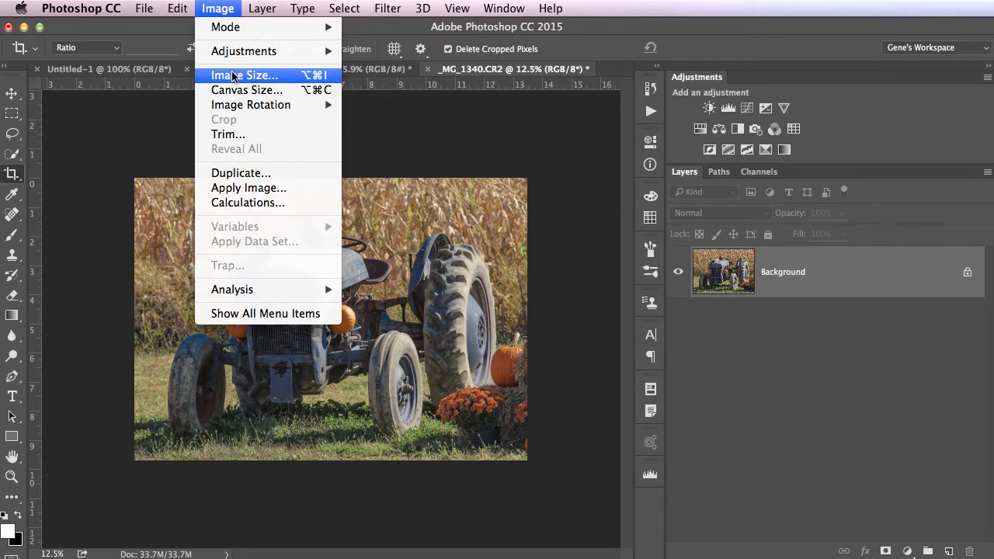
click(244, 74)
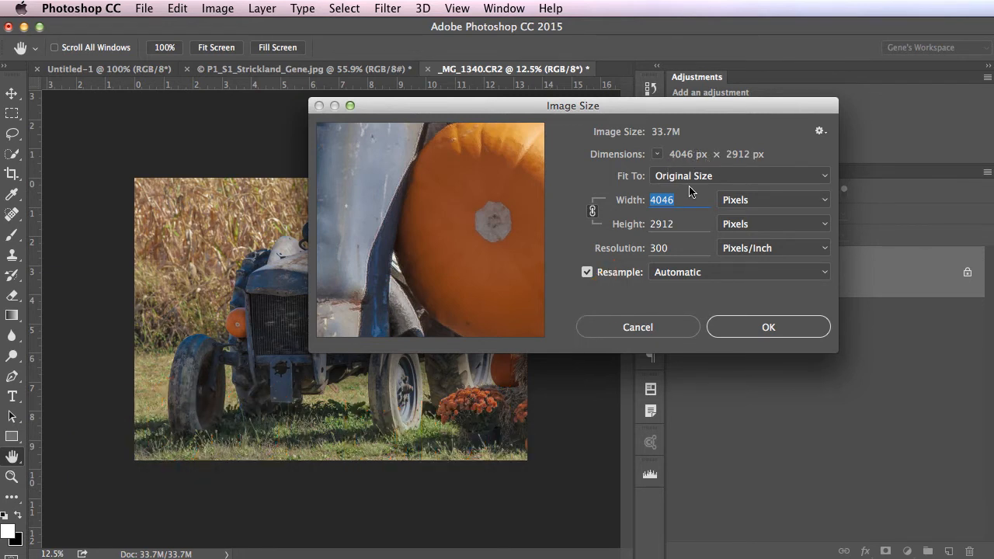
text(800)
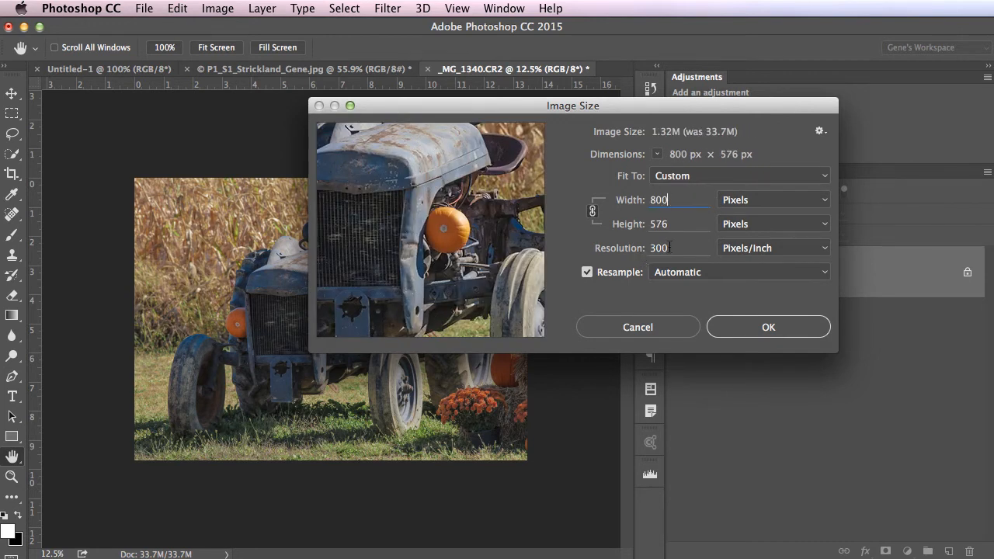
click(675, 248)
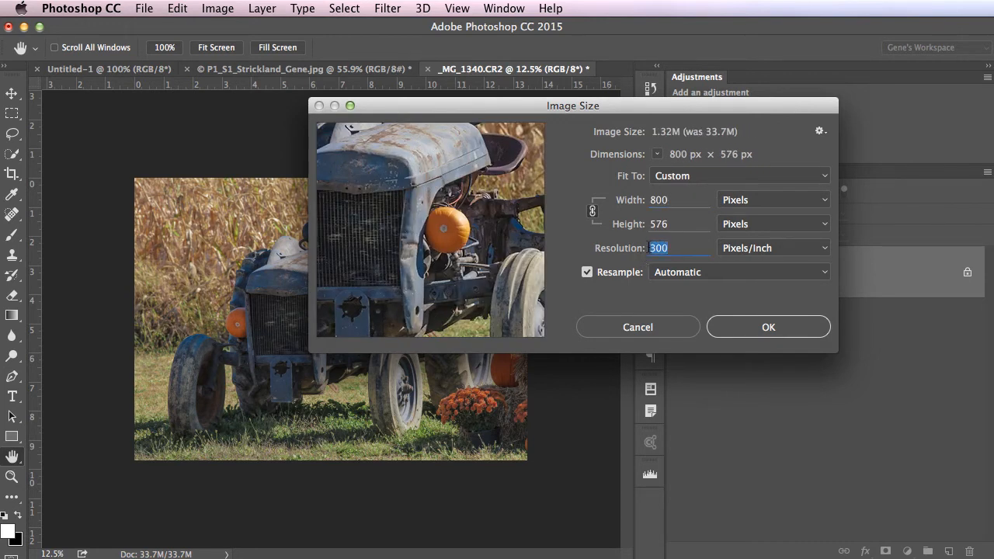
text(72)
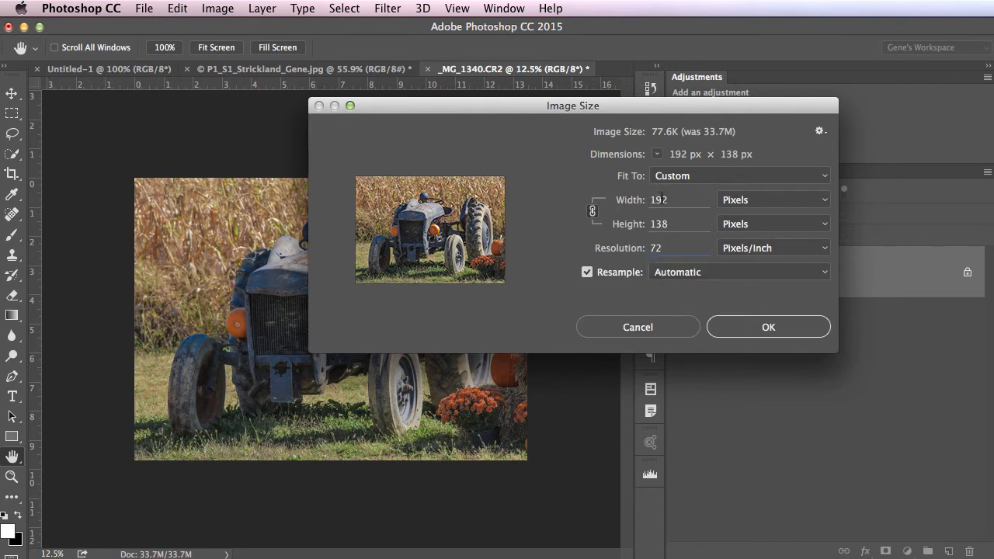
triple_click(658, 199)
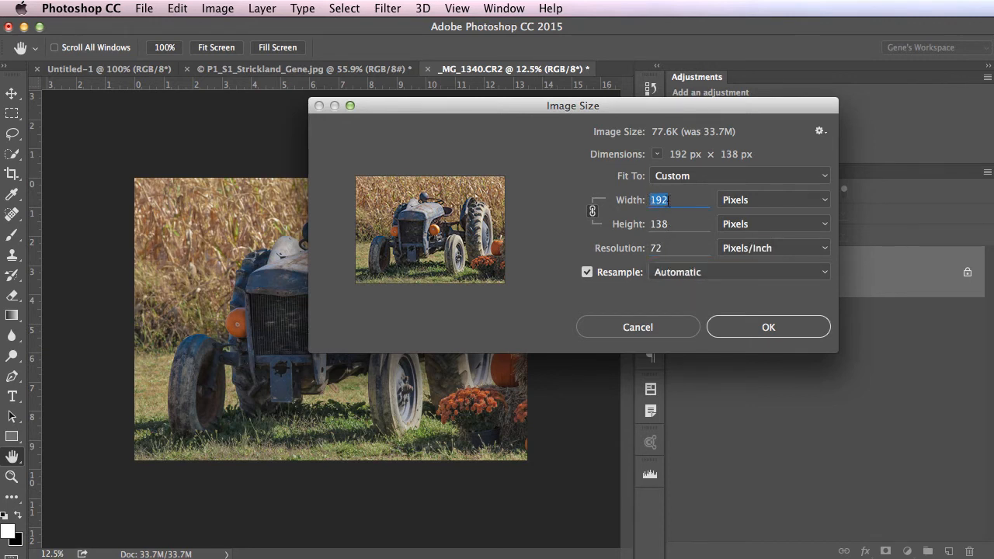
text(800)
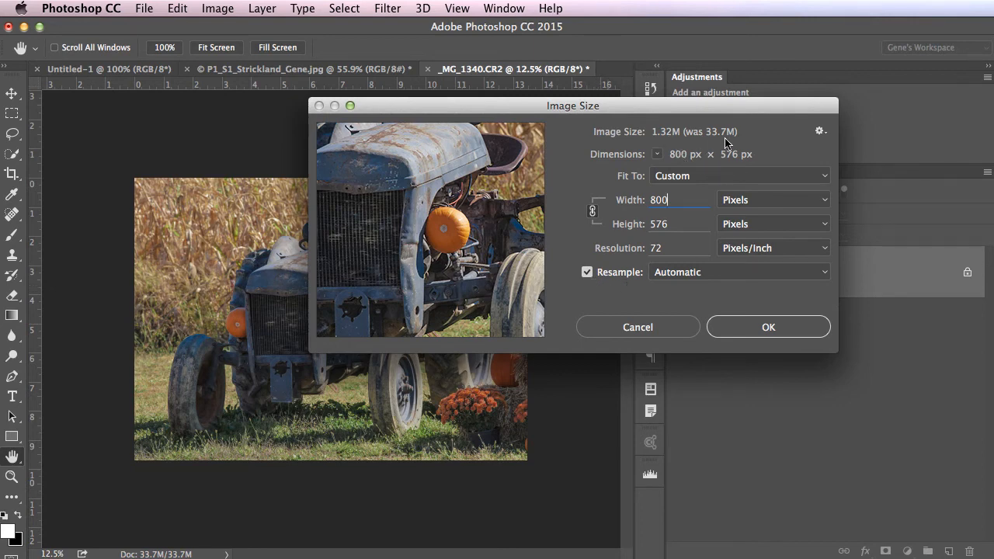
mouse_move(671, 139)
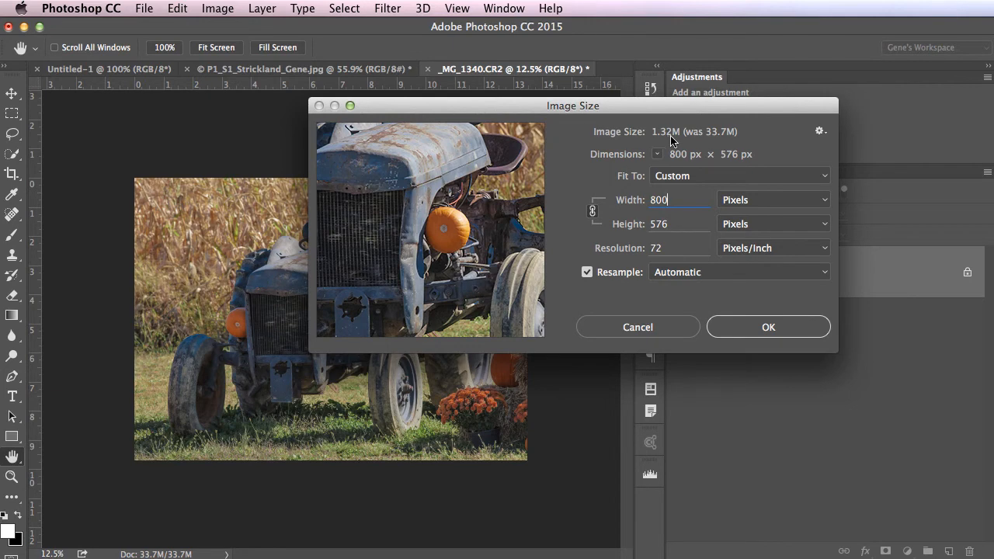
click(767, 326)
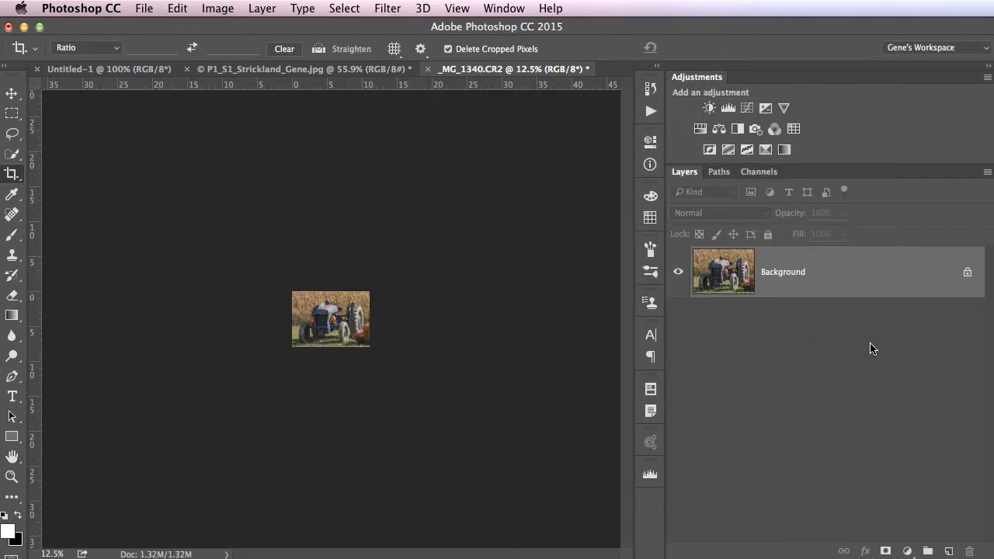
click(143, 10)
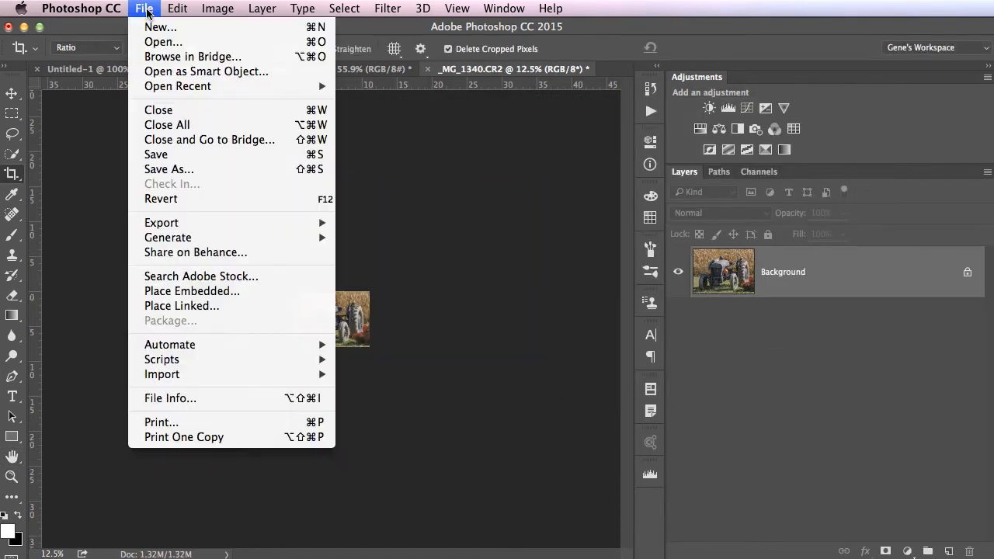
click(170, 169)
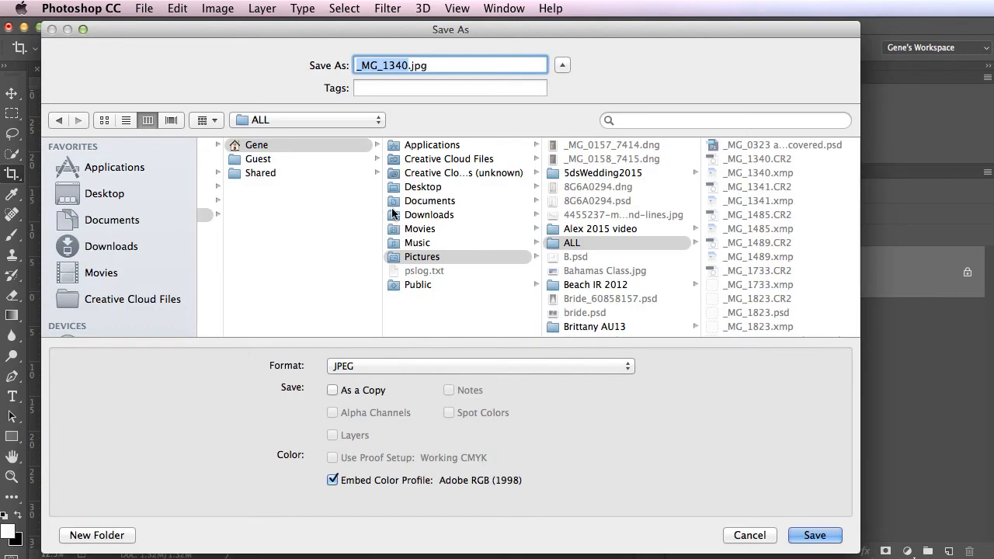
mouse_move(301, 102)
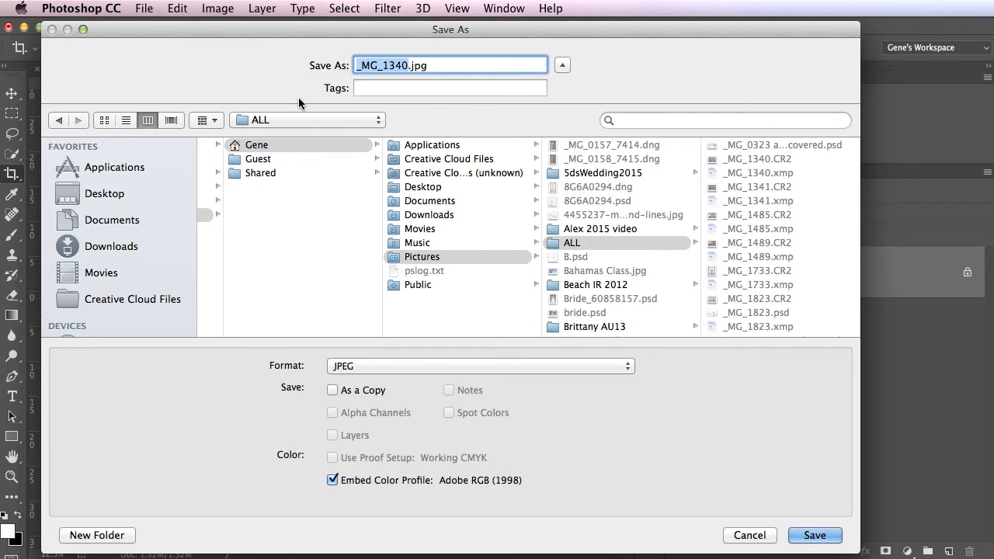
text(P1.jpg)
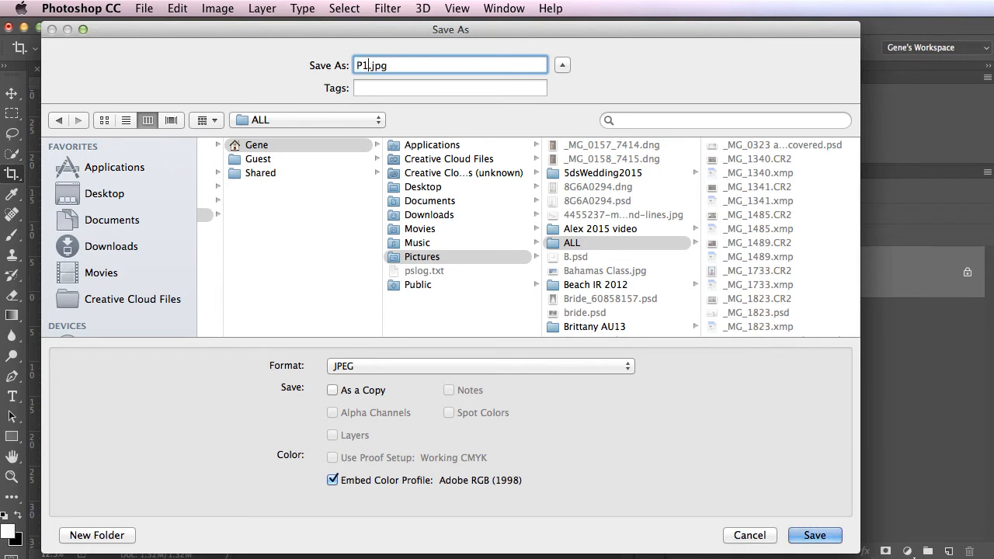
text(_S1_Strickland)
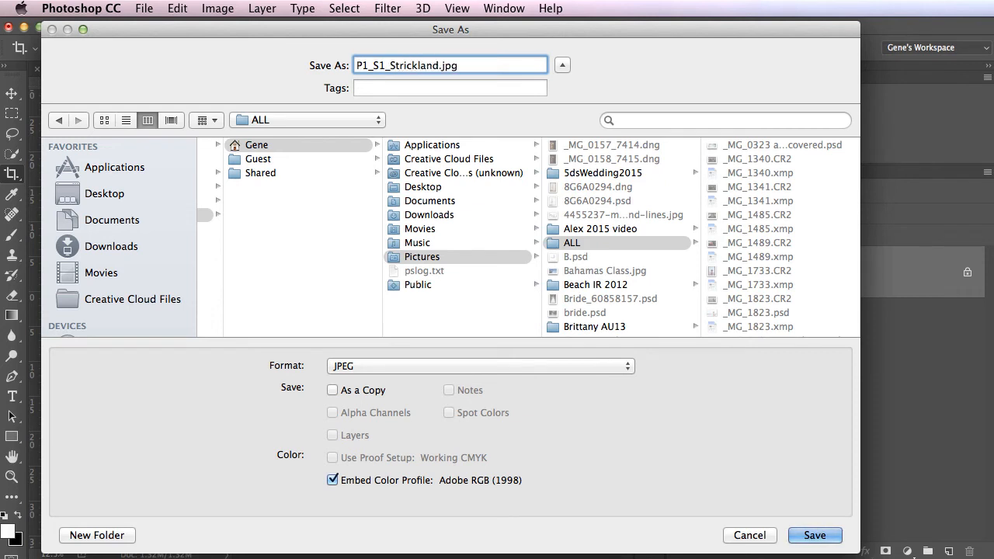
text(_Gene)
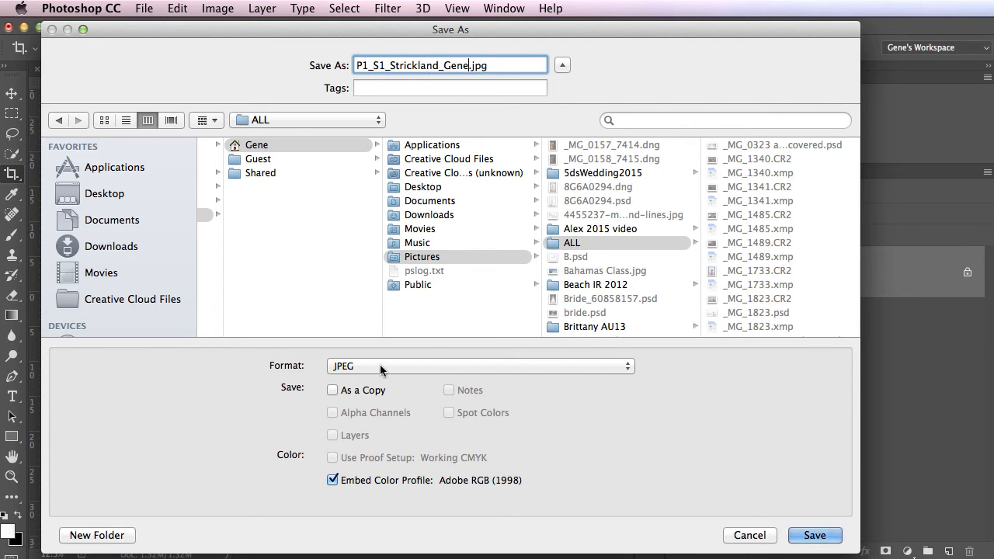
mouse_move(317, 365)
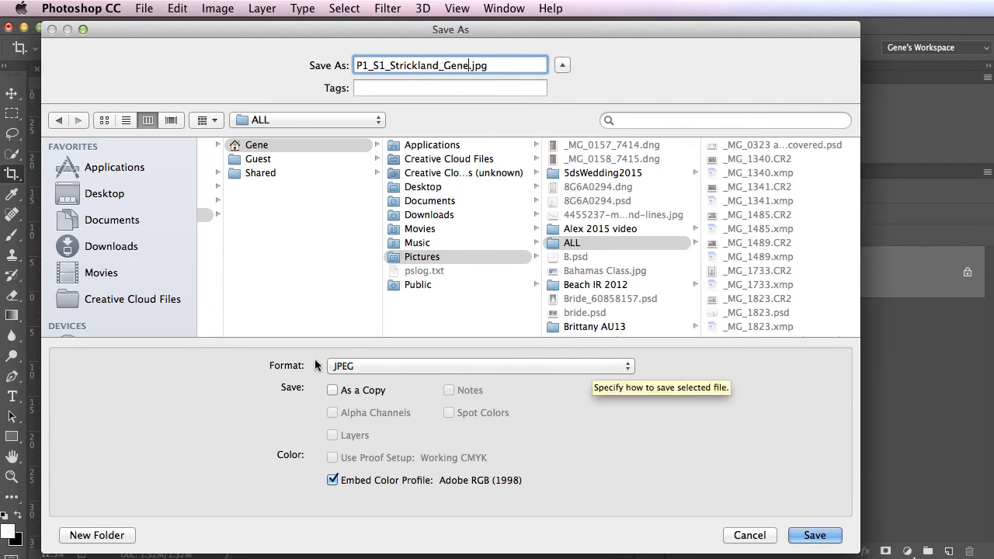
Keep JPEG as the format and turn off Embed Color Profile: Adobe RGB (1998).
click(479, 366)
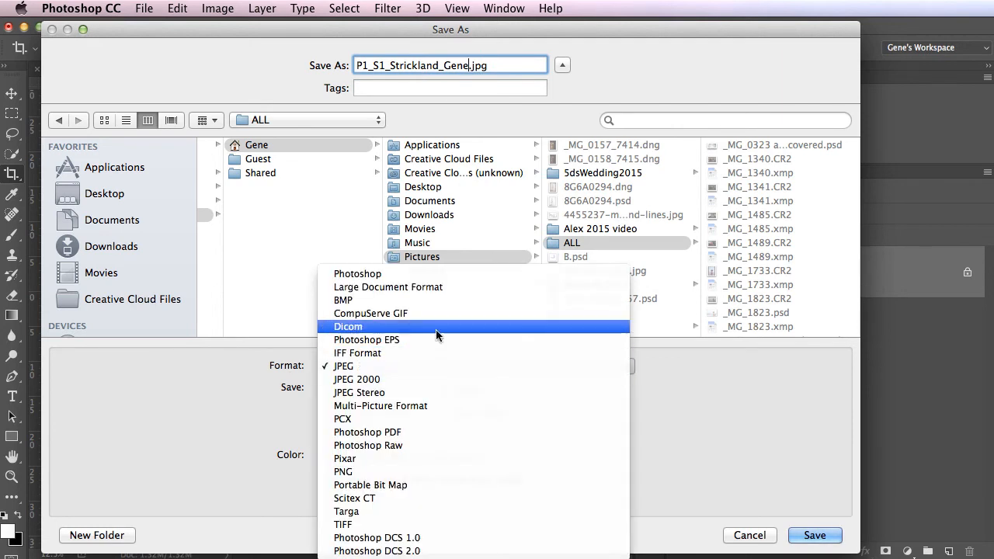
mouse_move(357, 353)
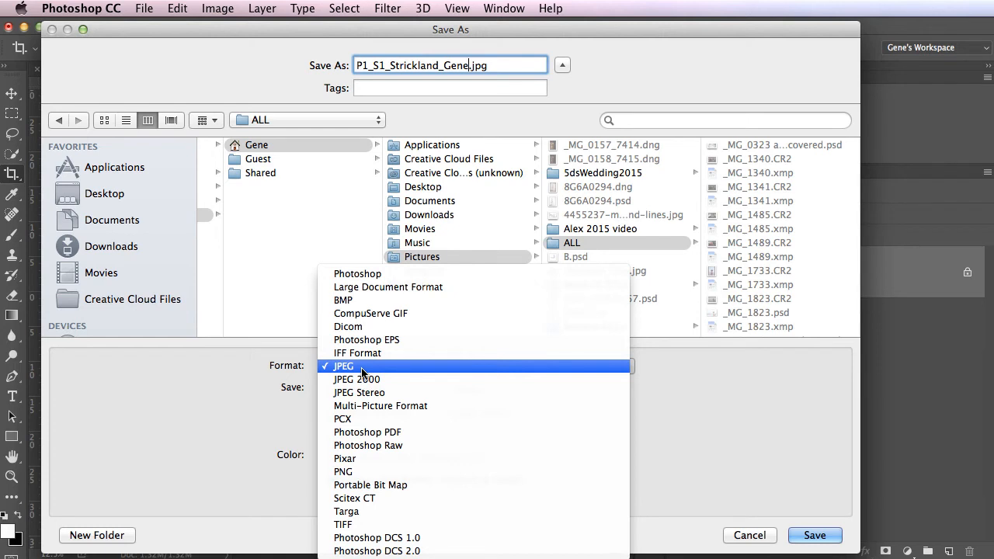
click(344, 367)
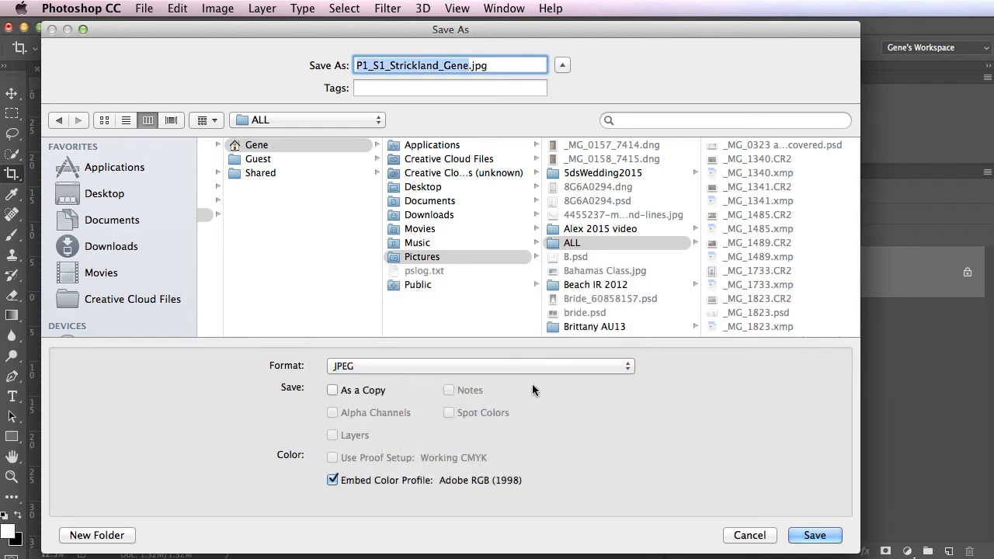
mouse_move(537, 394)
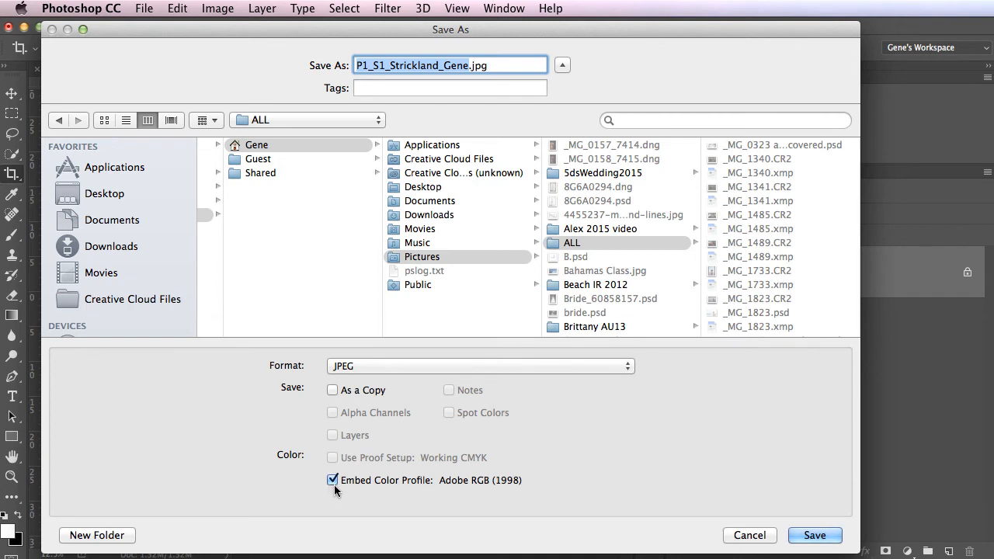
click(332, 480)
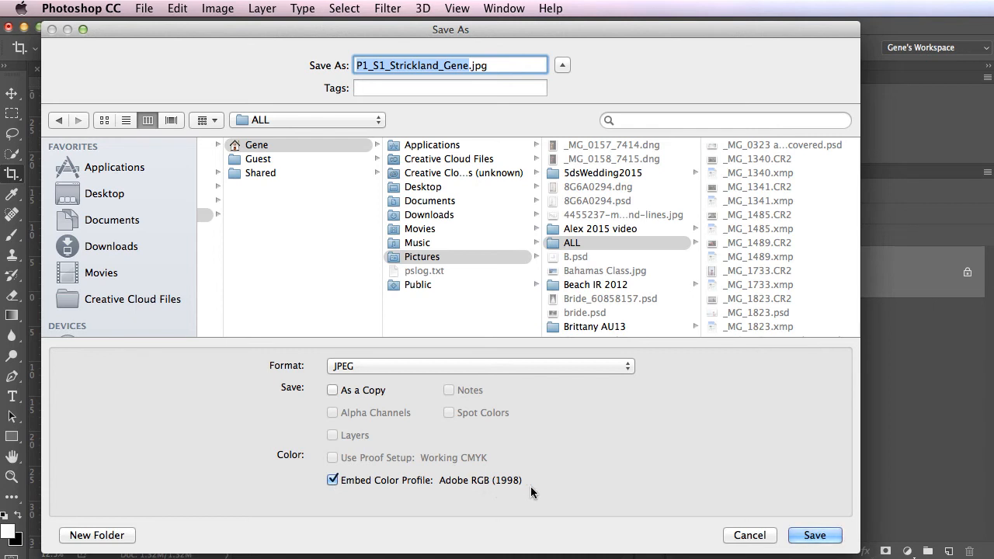
mouse_move(472, 494)
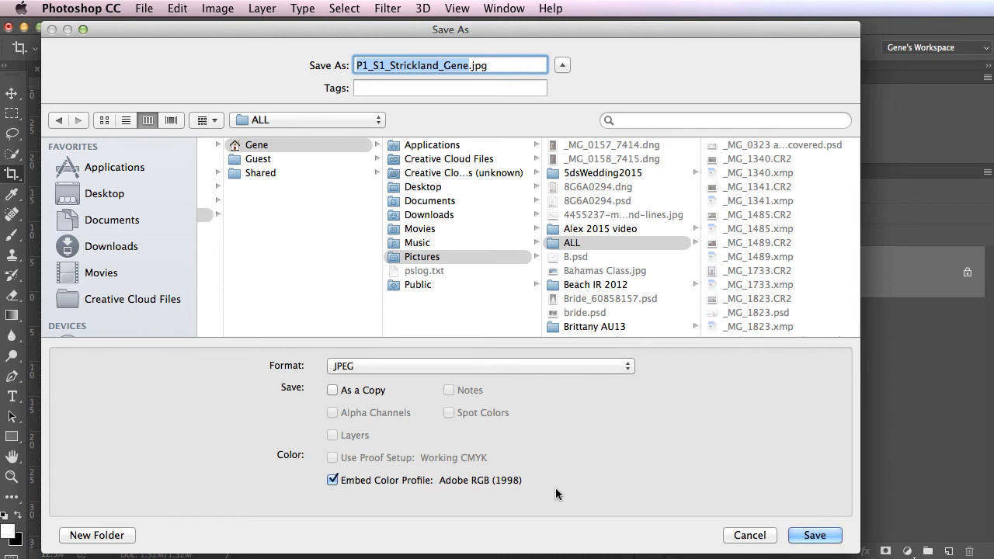
mouse_move(497, 499)
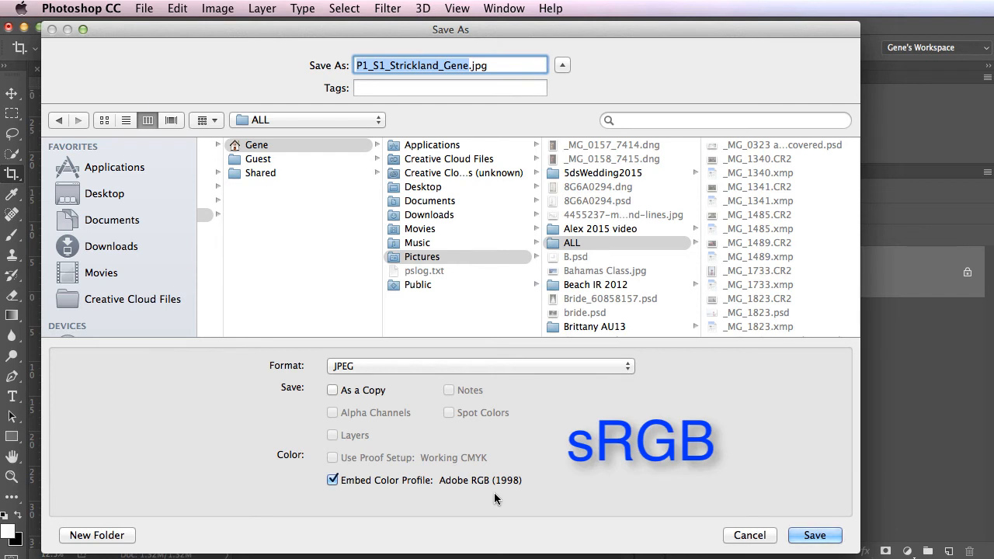
click(332, 480)
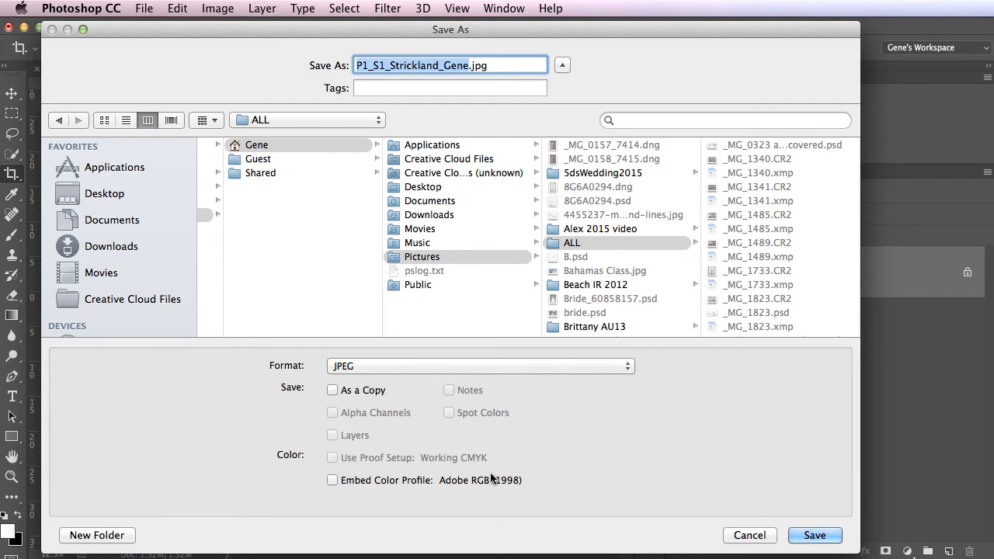
mouse_move(637, 500)
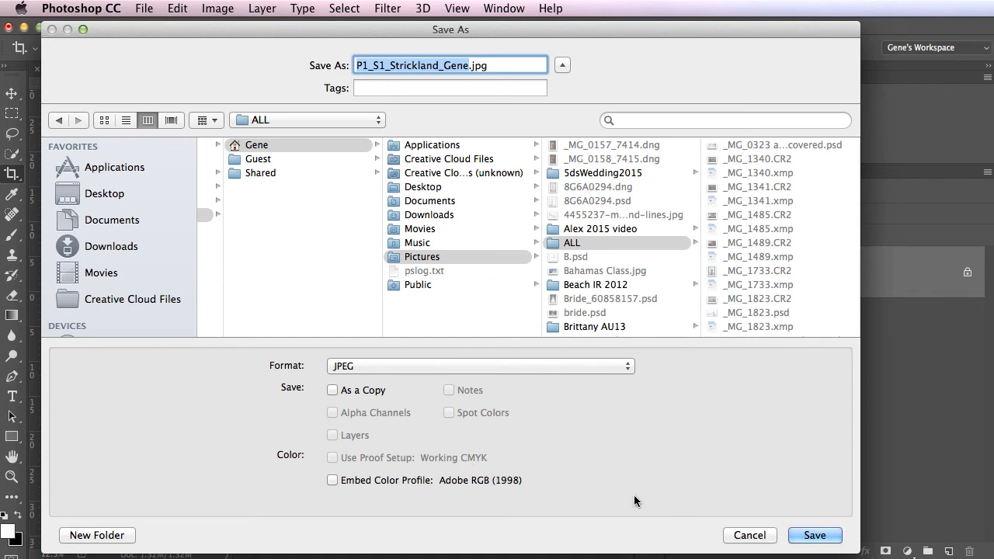
Save the JPEG at quality 10, about 323.7K estimated size.
click(814, 534)
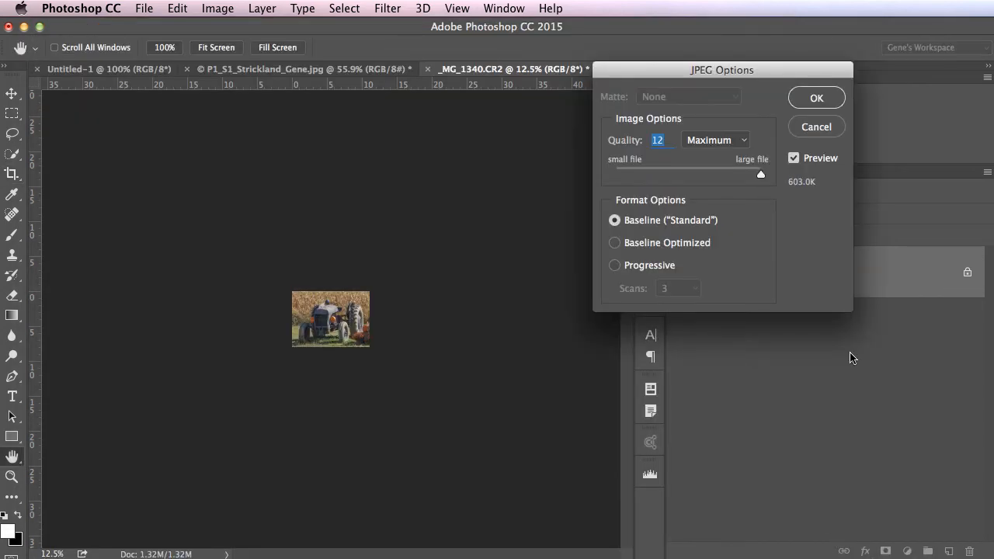
drag(720, 70, 379, 134)
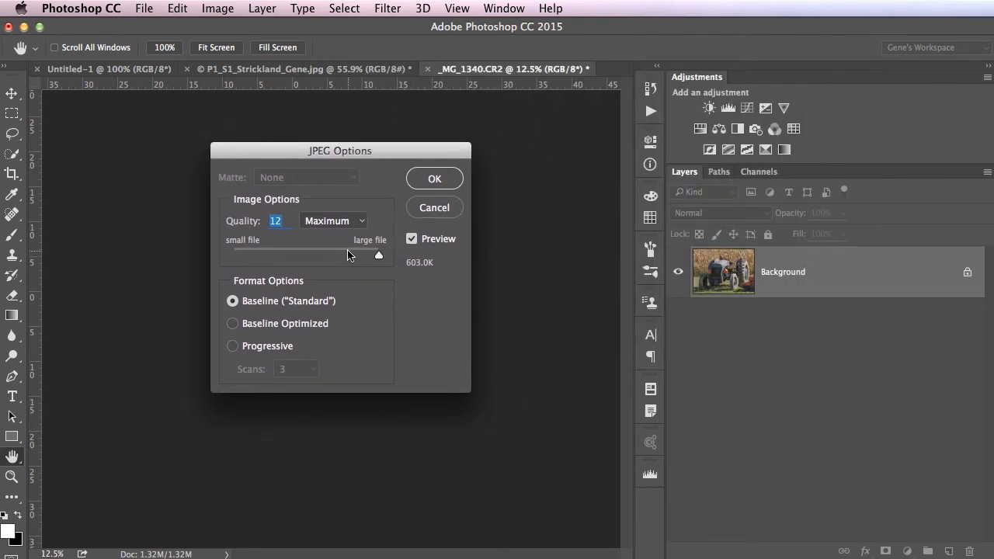
mouse_move(367, 254)
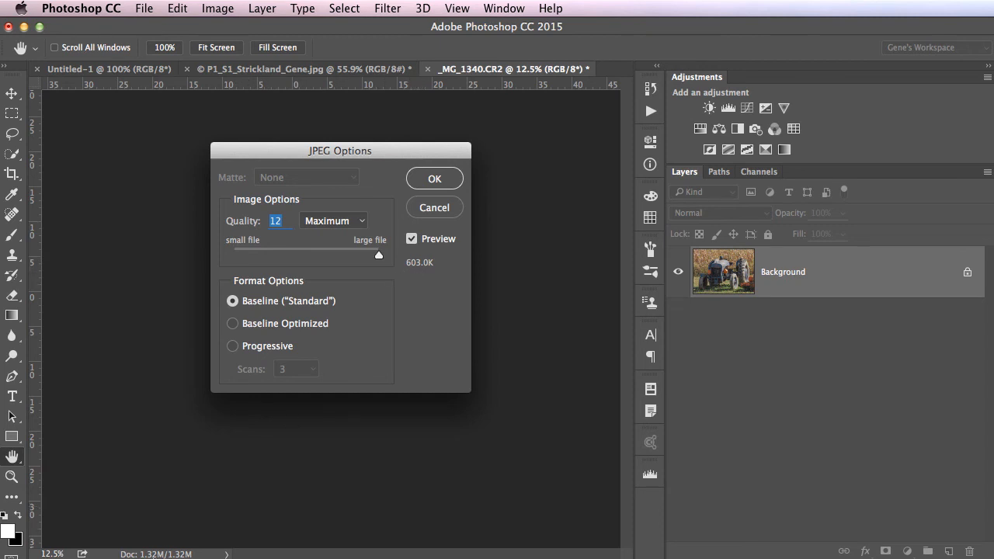
mouse_move(242, 469)
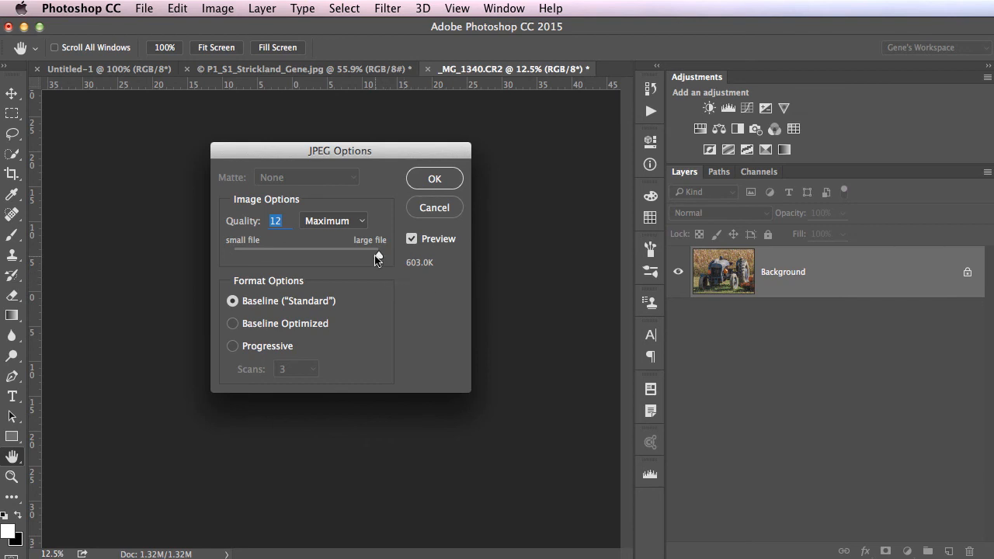
drag(376, 254, 357, 254)
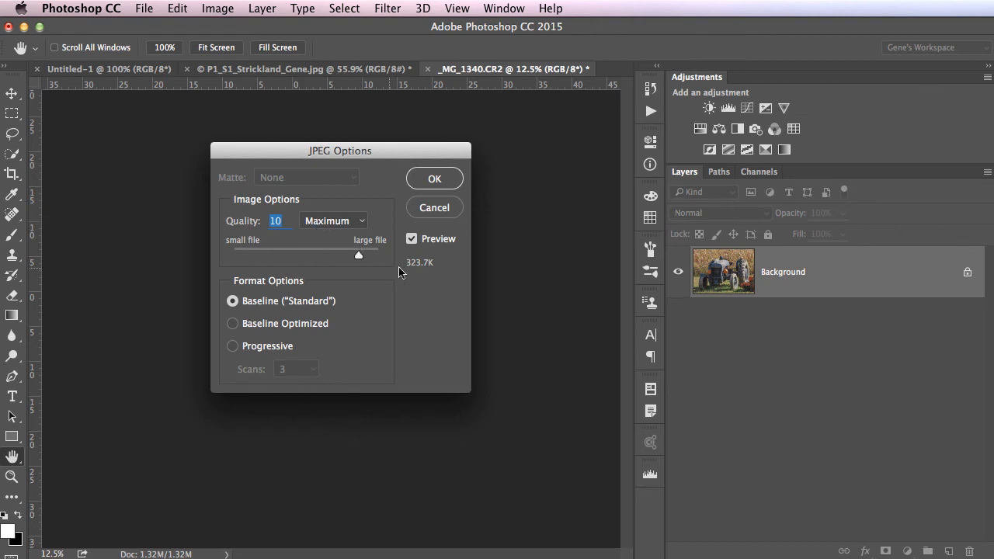
mouse_move(418, 273)
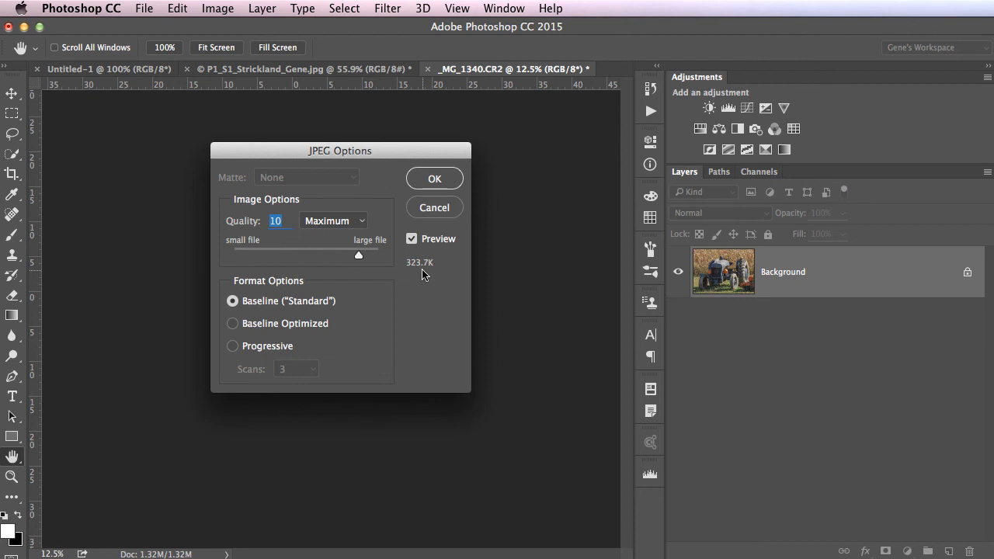
mouse_move(423, 299)
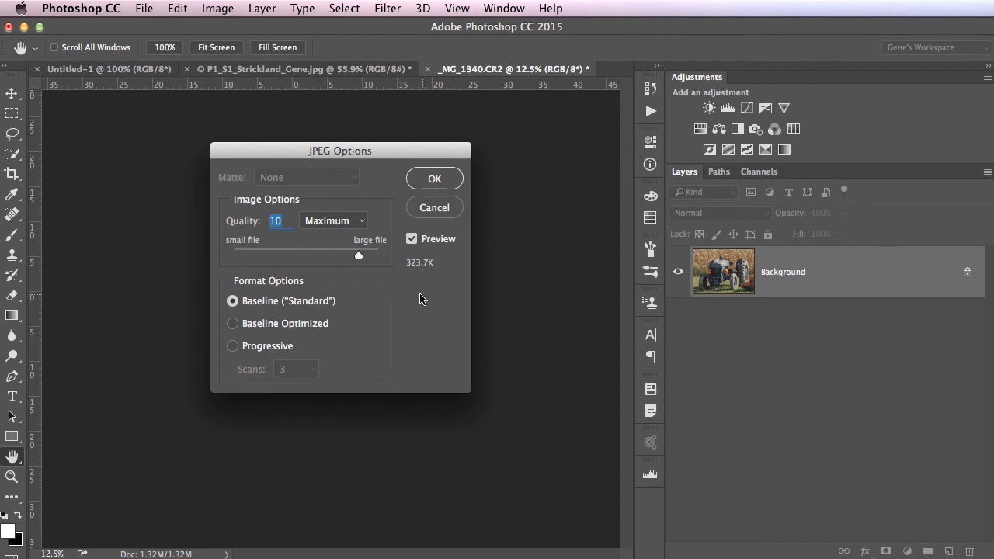
mouse_move(326, 264)
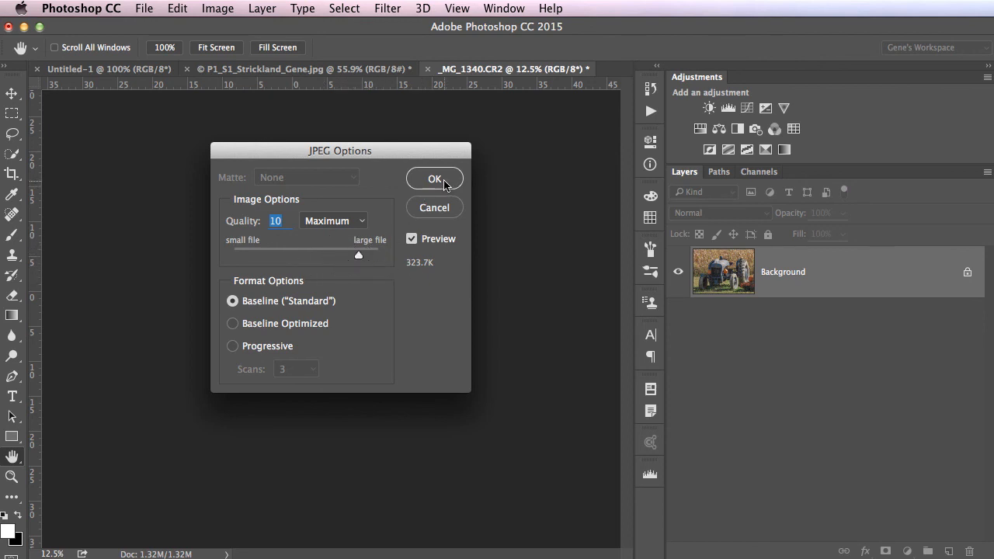
click(434, 177)
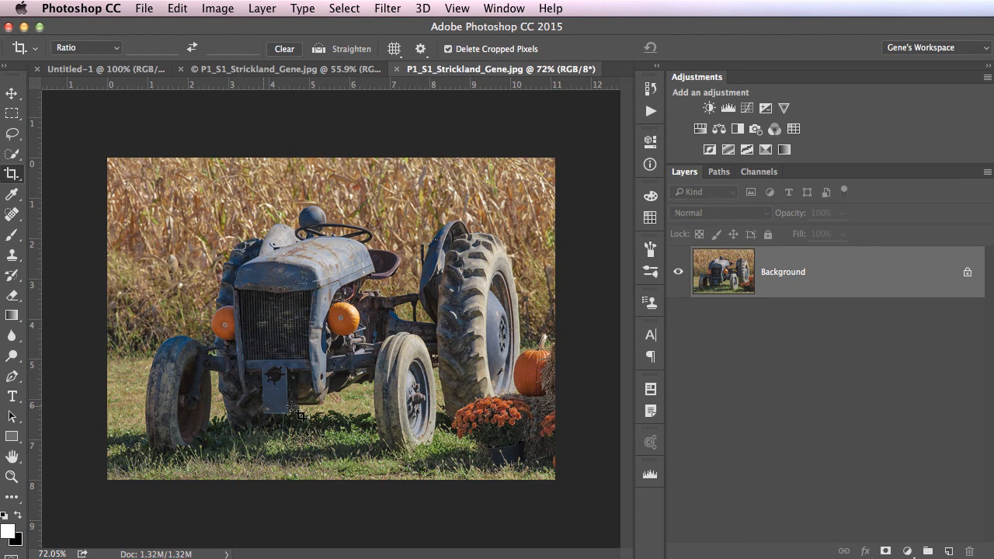
mouse_move(417, 330)
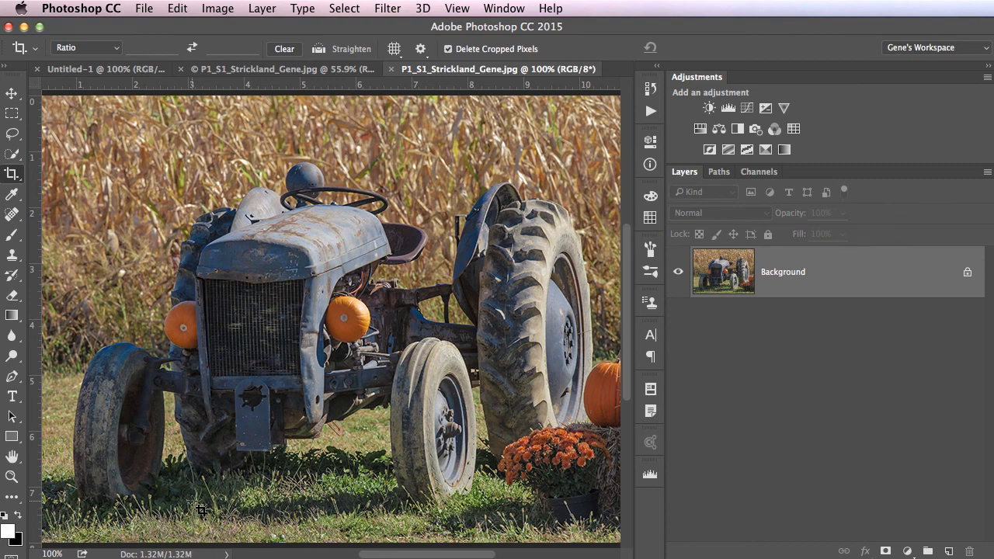
mouse_move(271, 309)
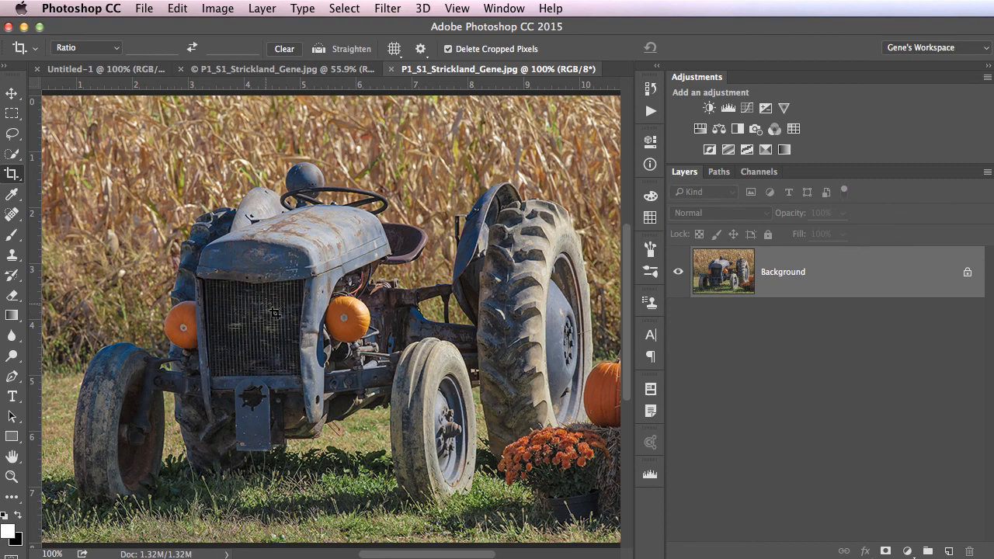